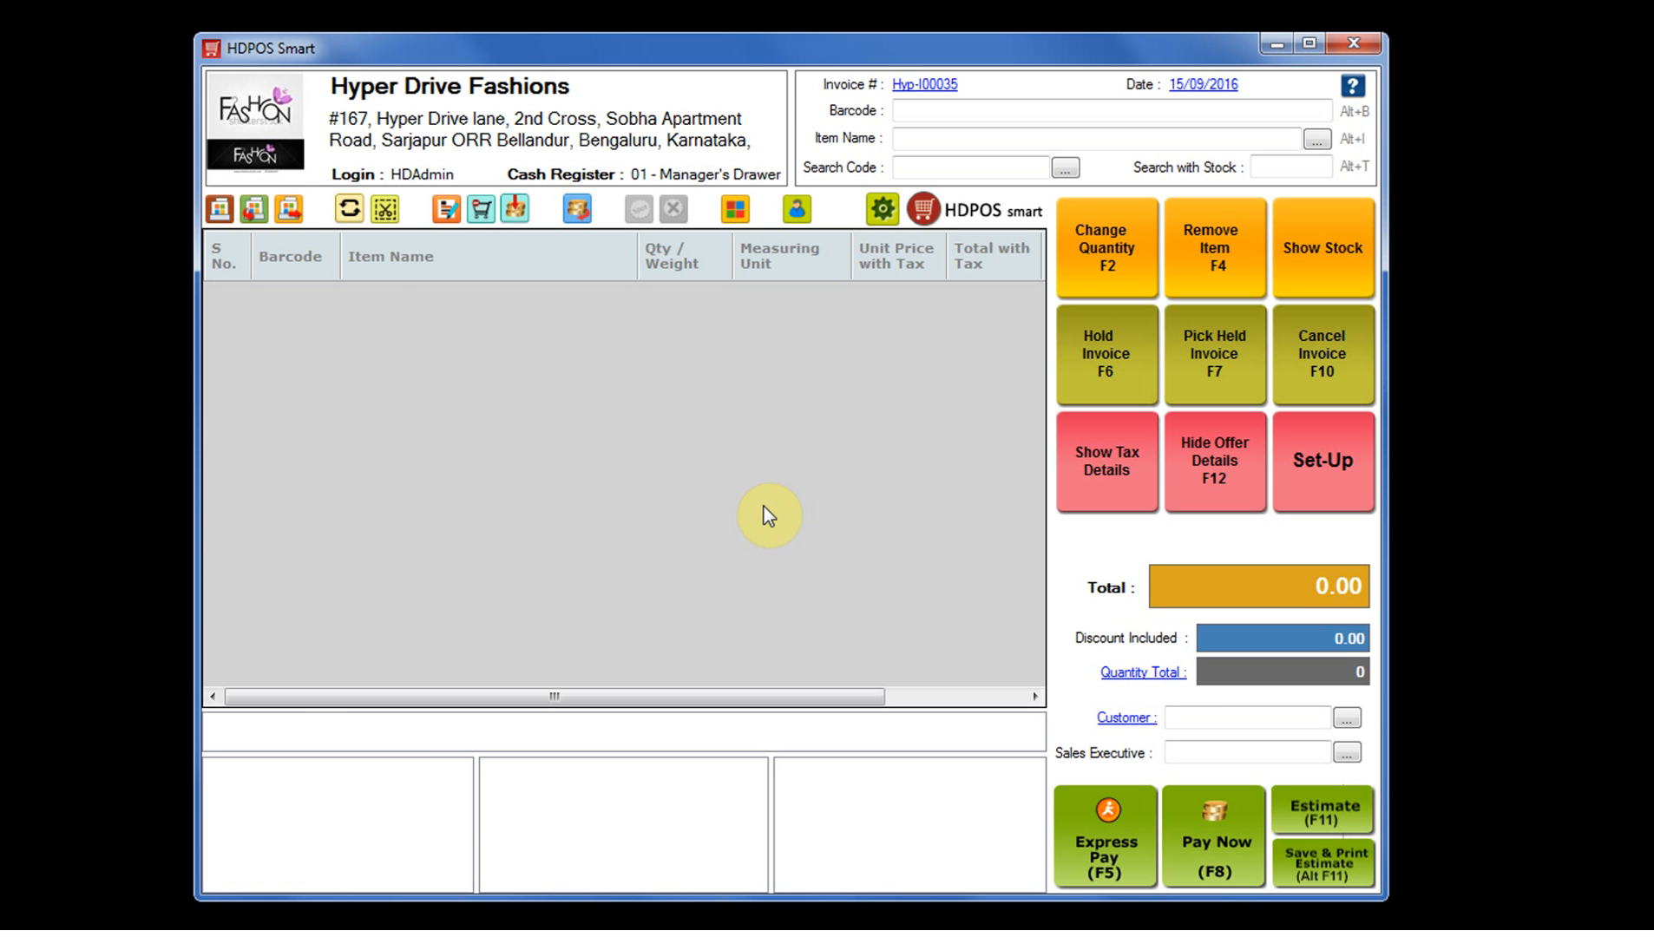
Switch from the sales screen to the store's Set-Up area
left_click(1322, 462)
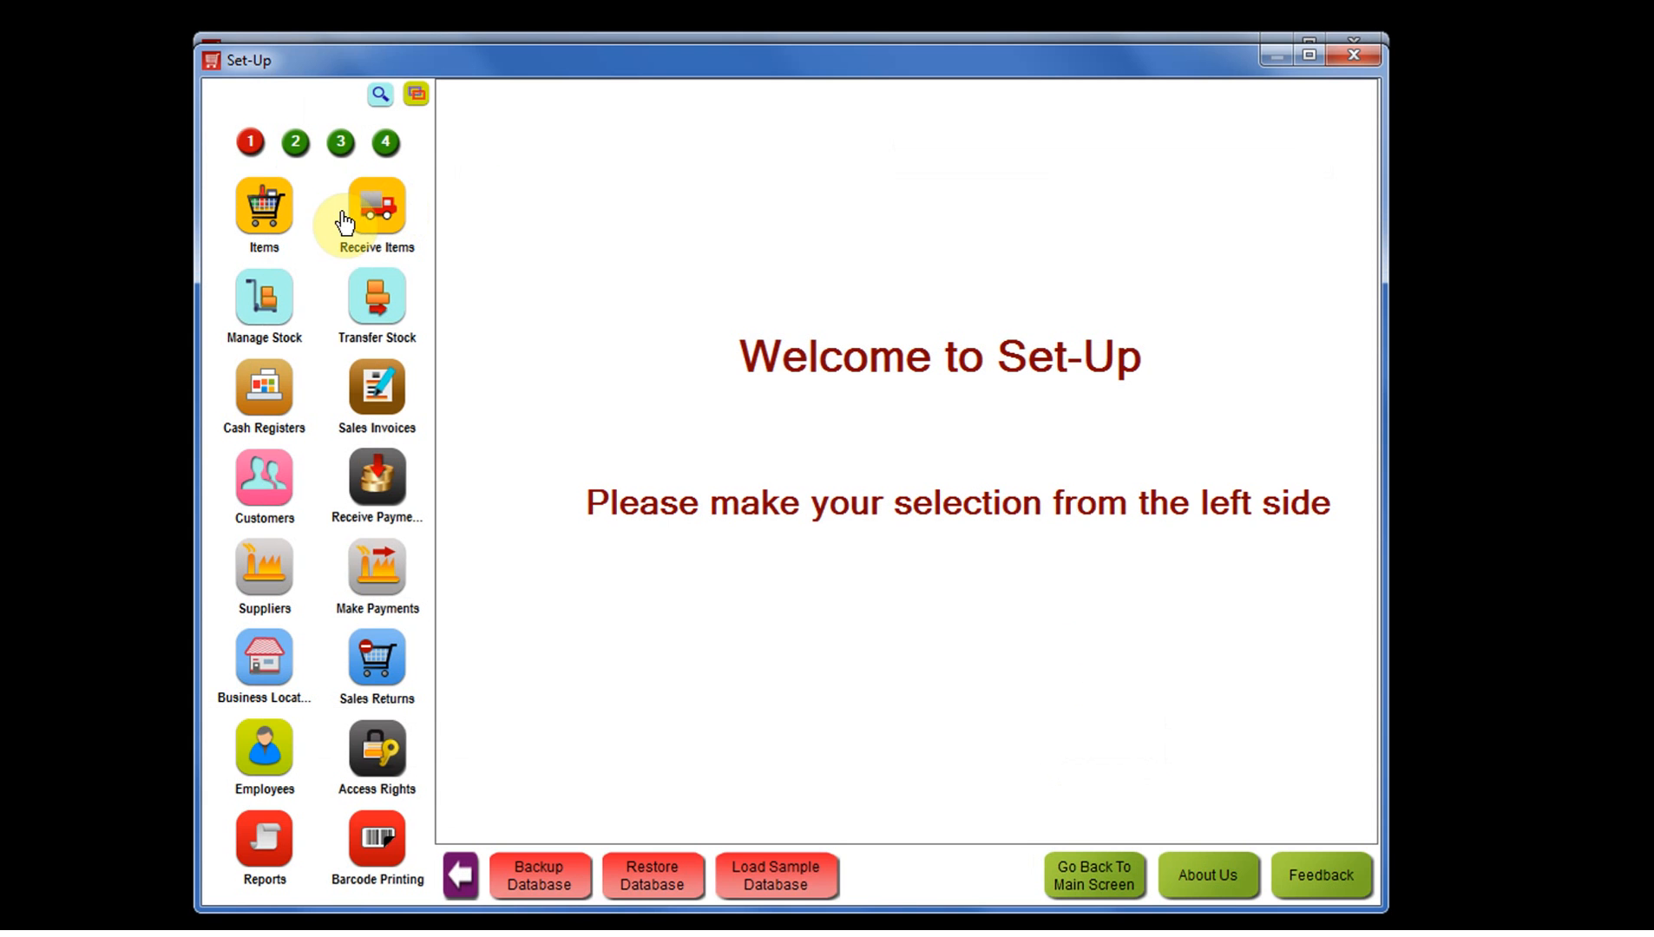
mouse_move(262, 212)
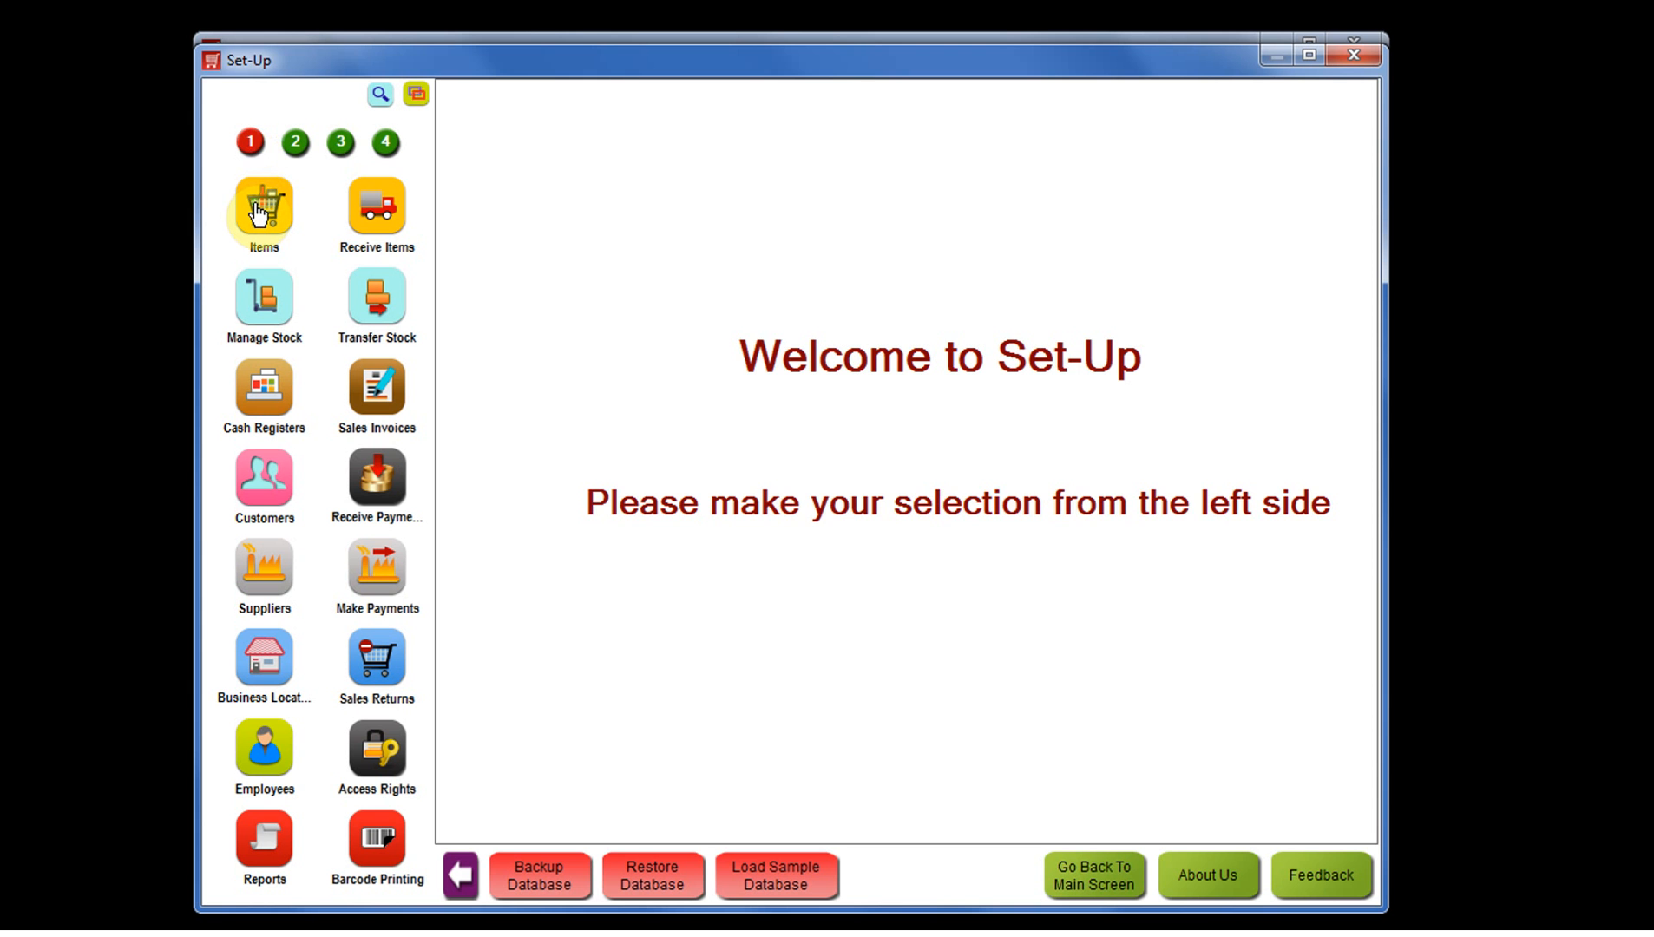
In Items, filter to Kids category and Shorts & 3/4ths clothing, leaving four records
left_click(262, 207)
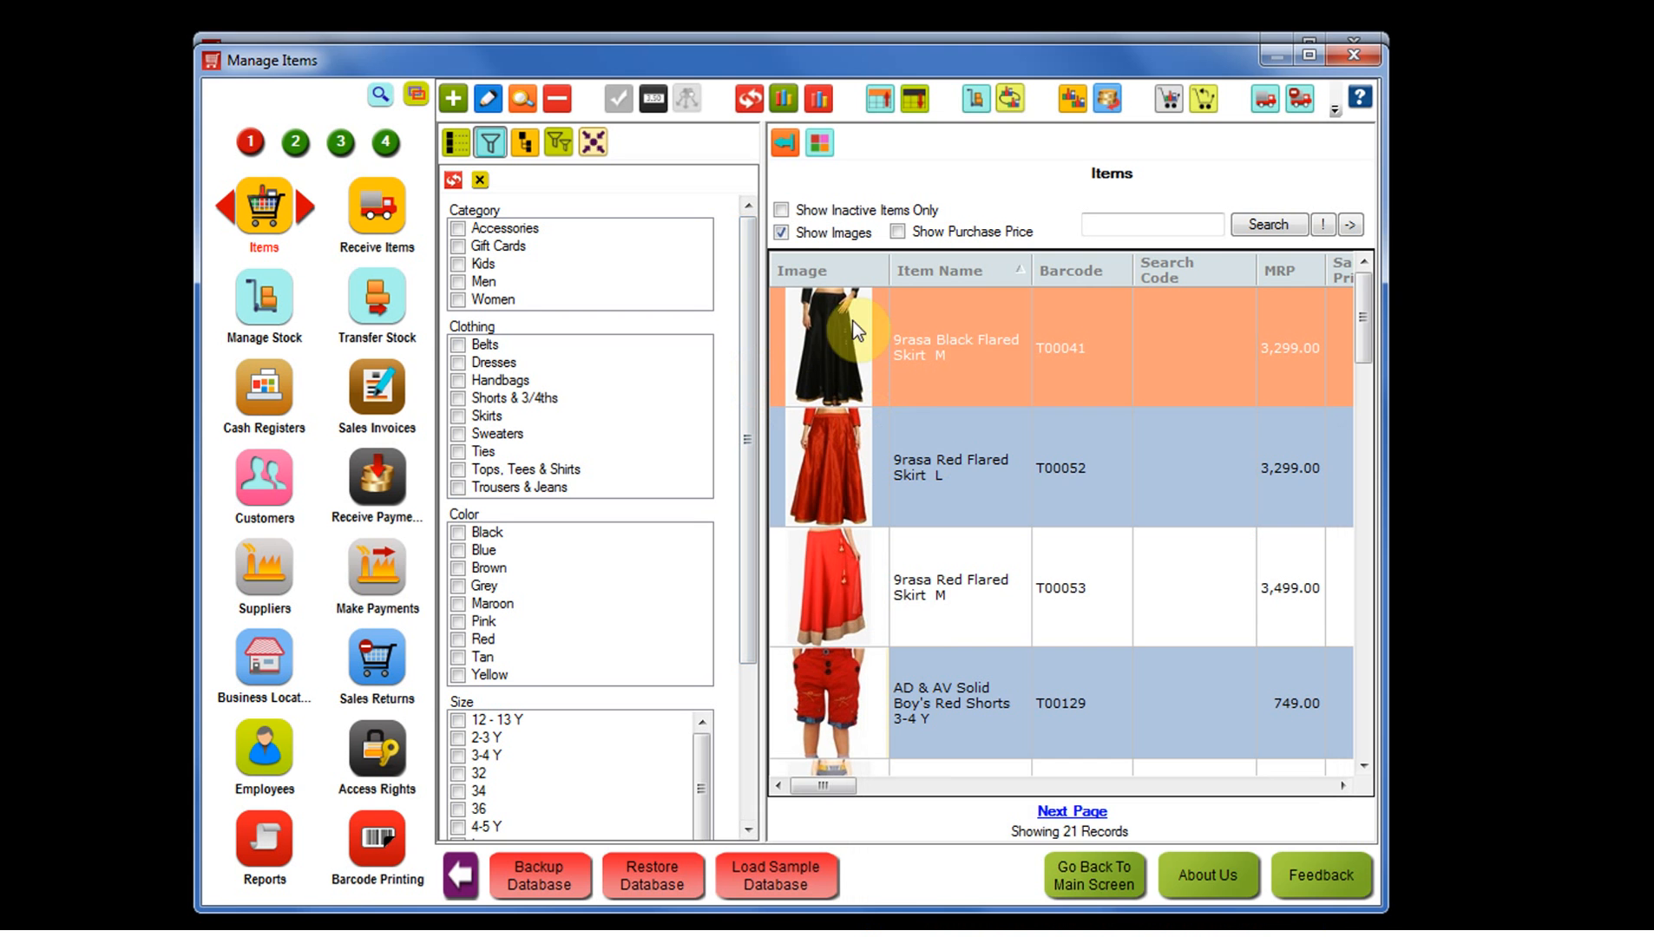
mouse_move(576, 329)
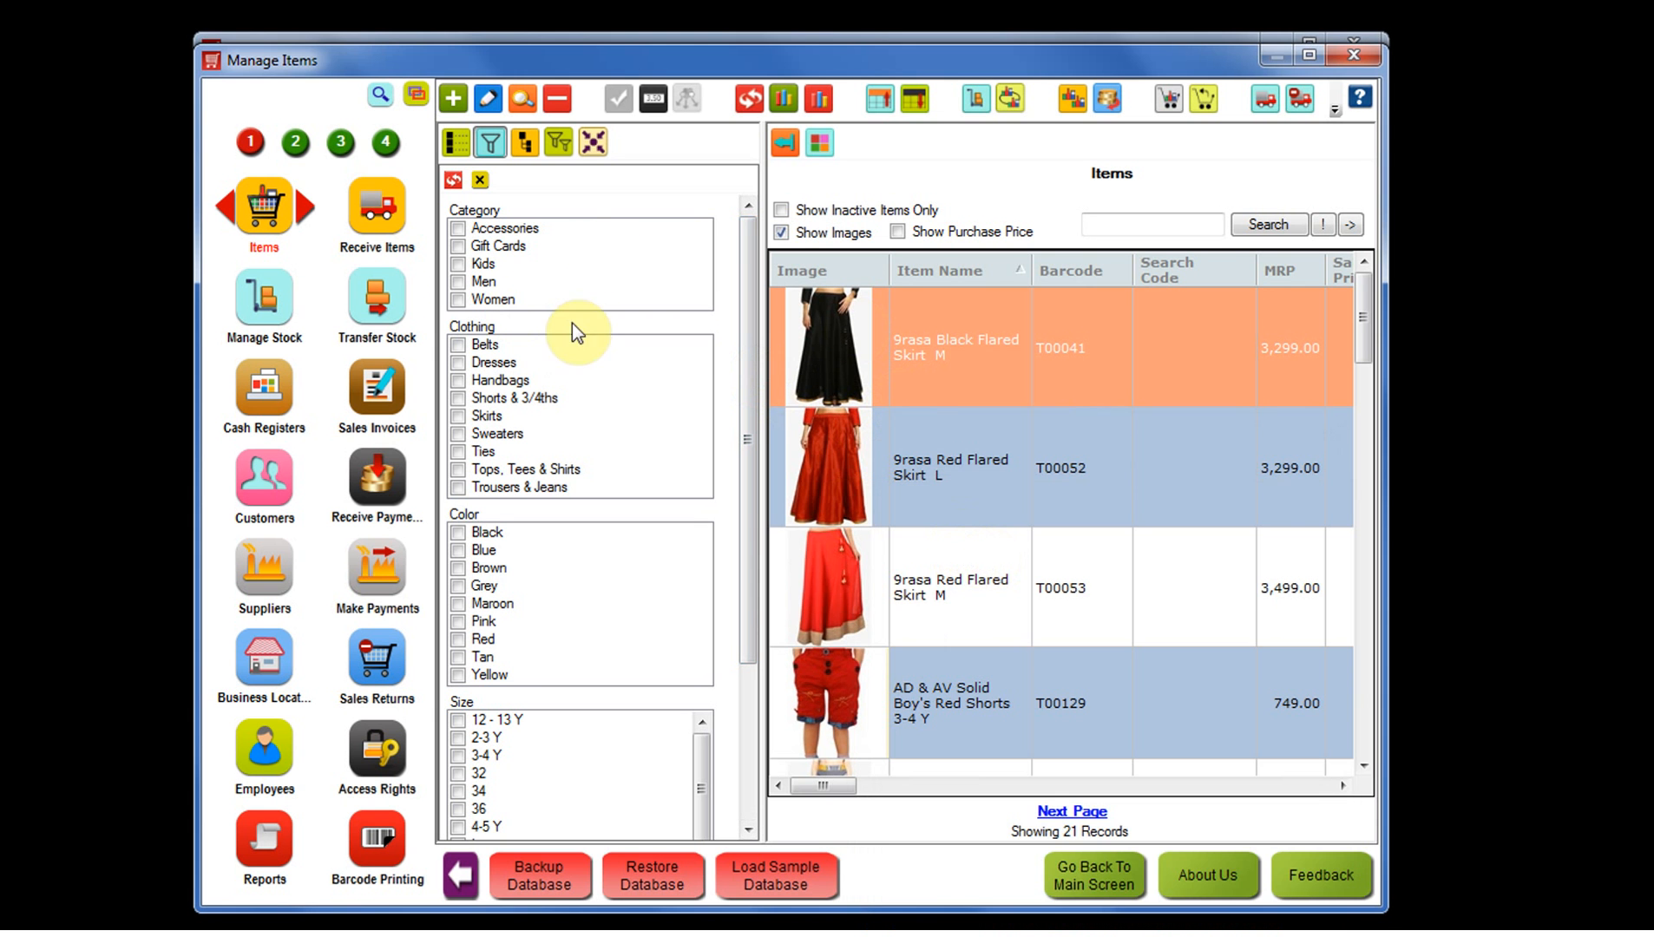
left_click(459, 264)
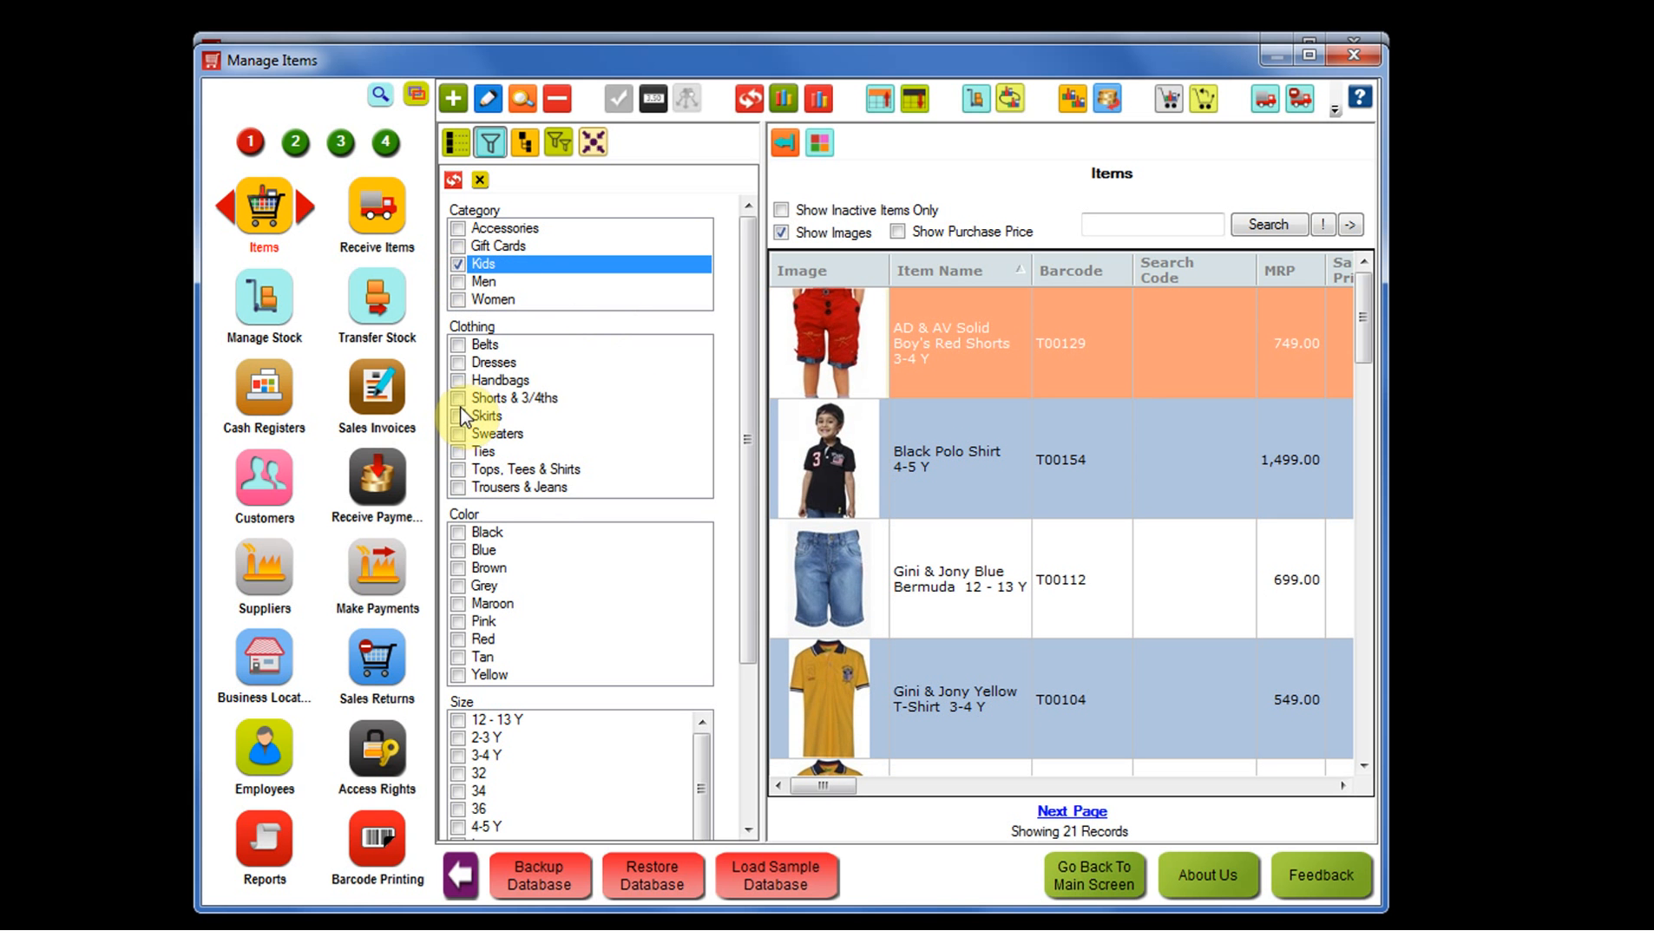
left_click(458, 398)
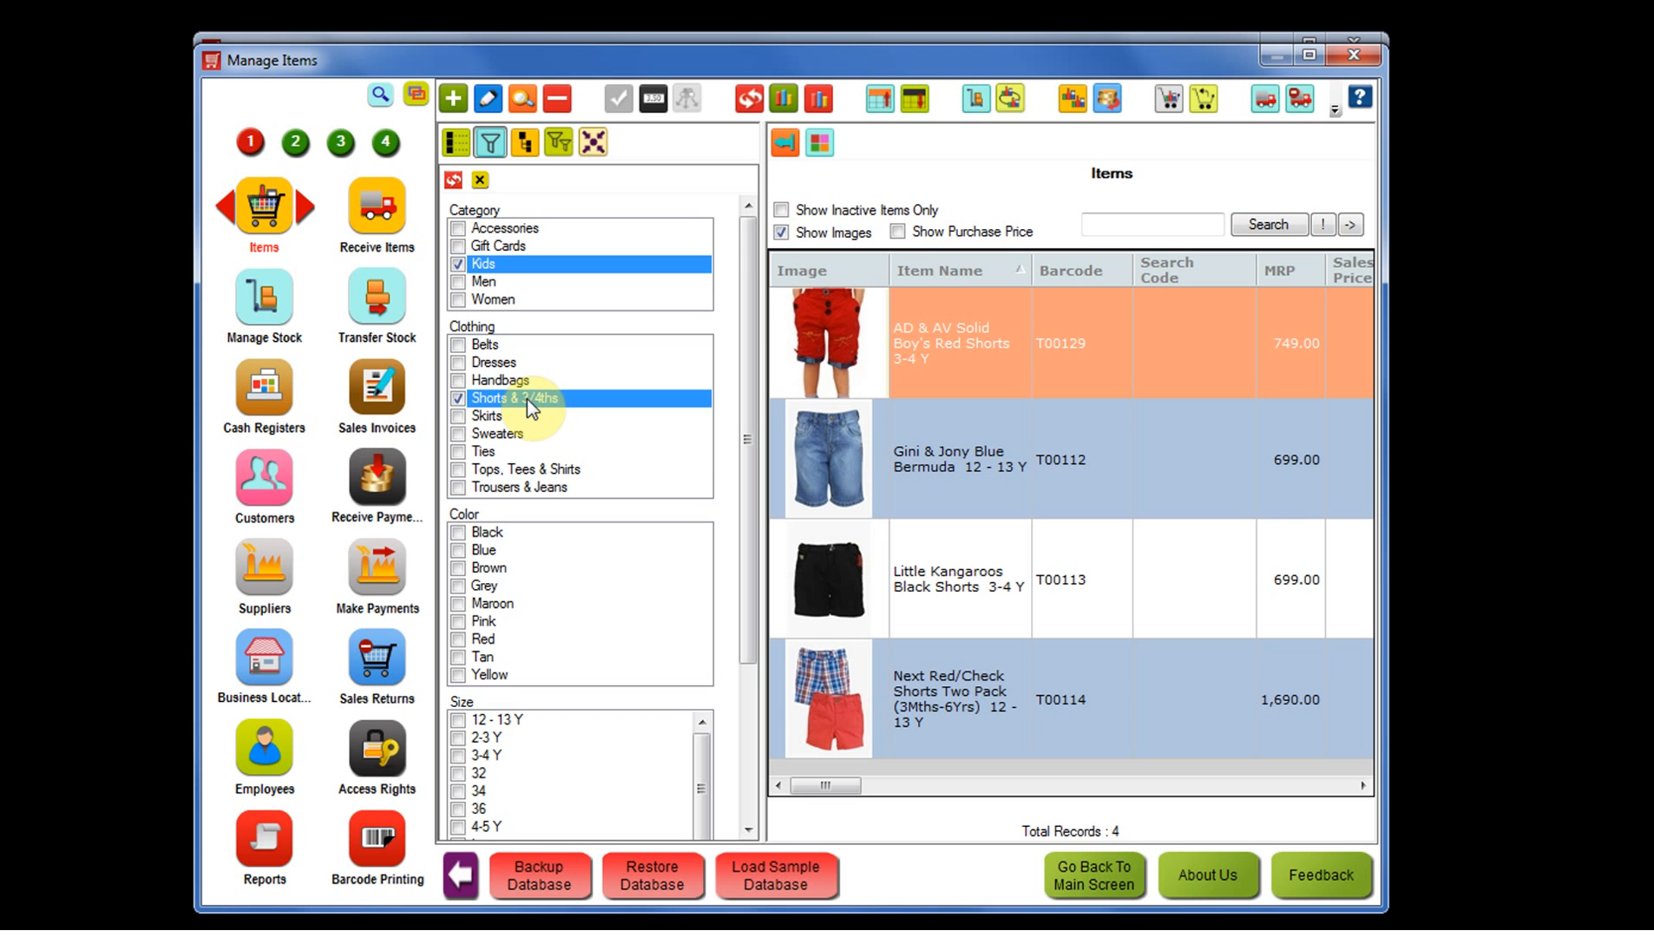
mouse_move(1290, 222)
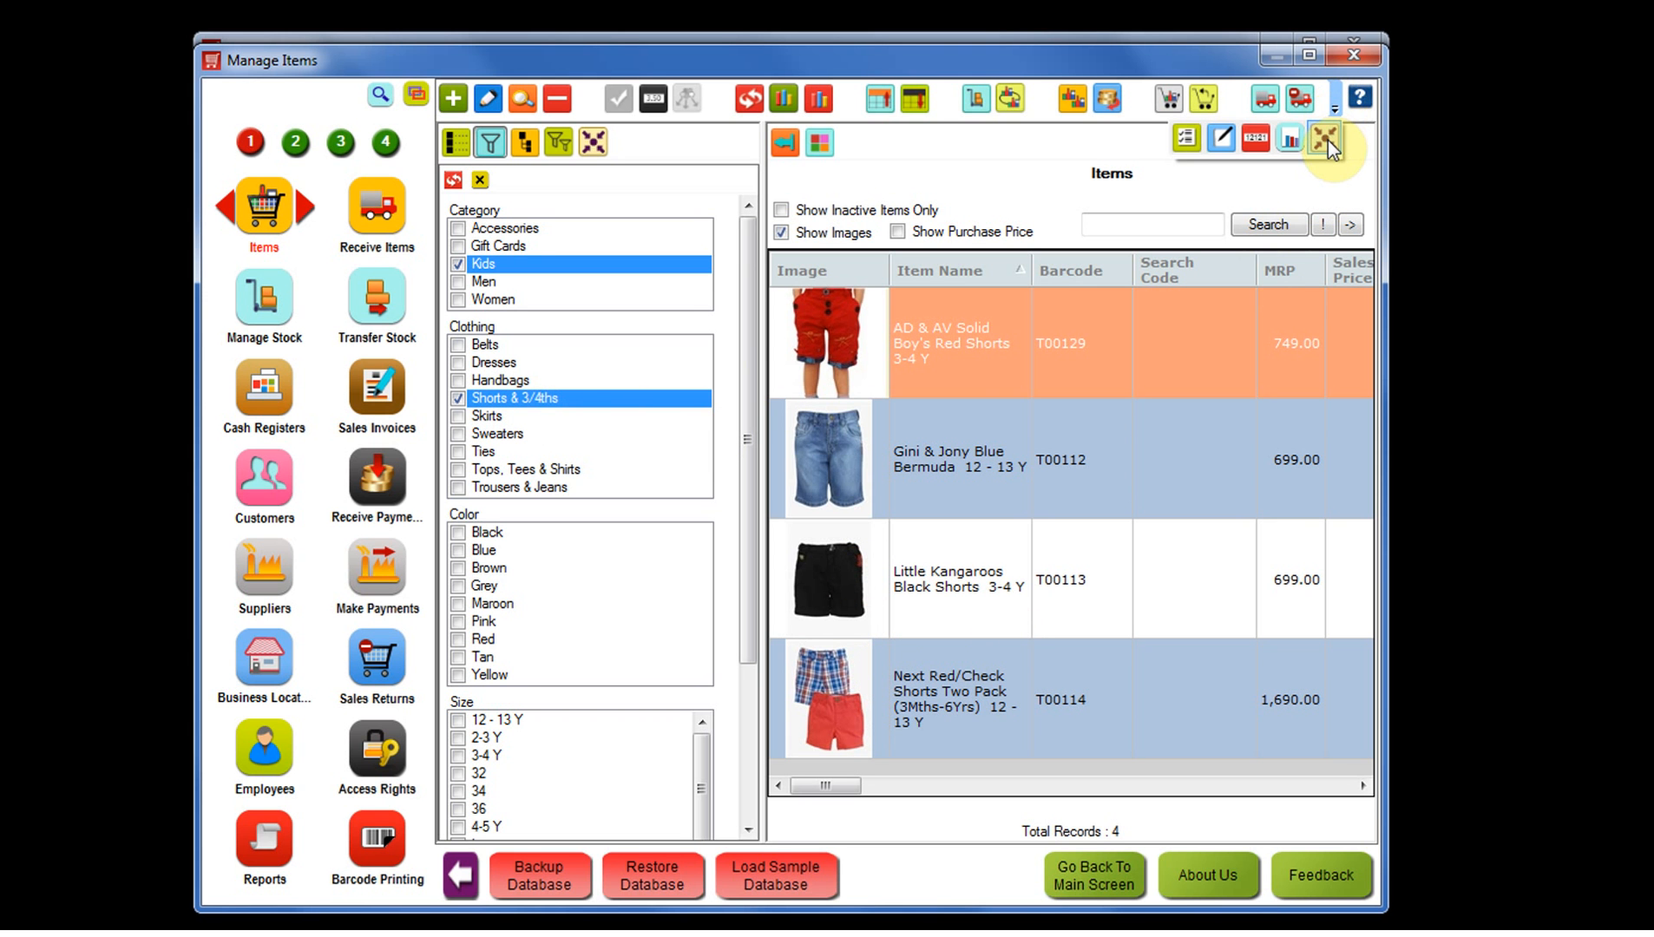
Create a Quick Collection named 'Kids 3/4th and Shorts' from the four filtered items
left_click(1324, 139)
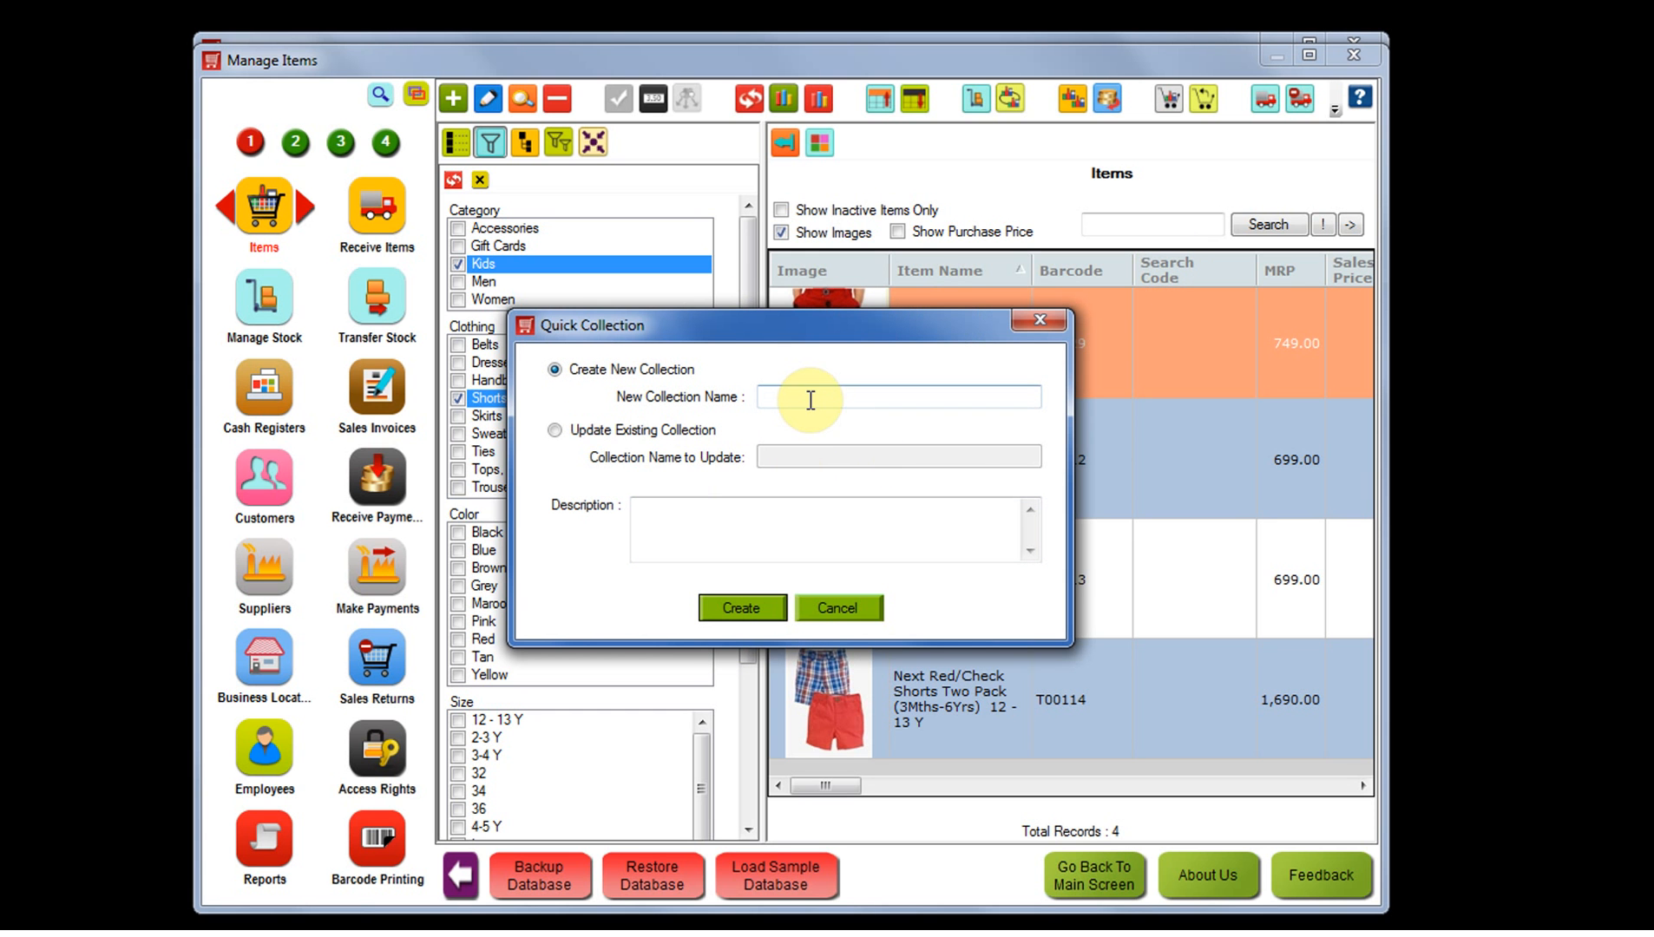
type("Kids 3/4th and Shorts")
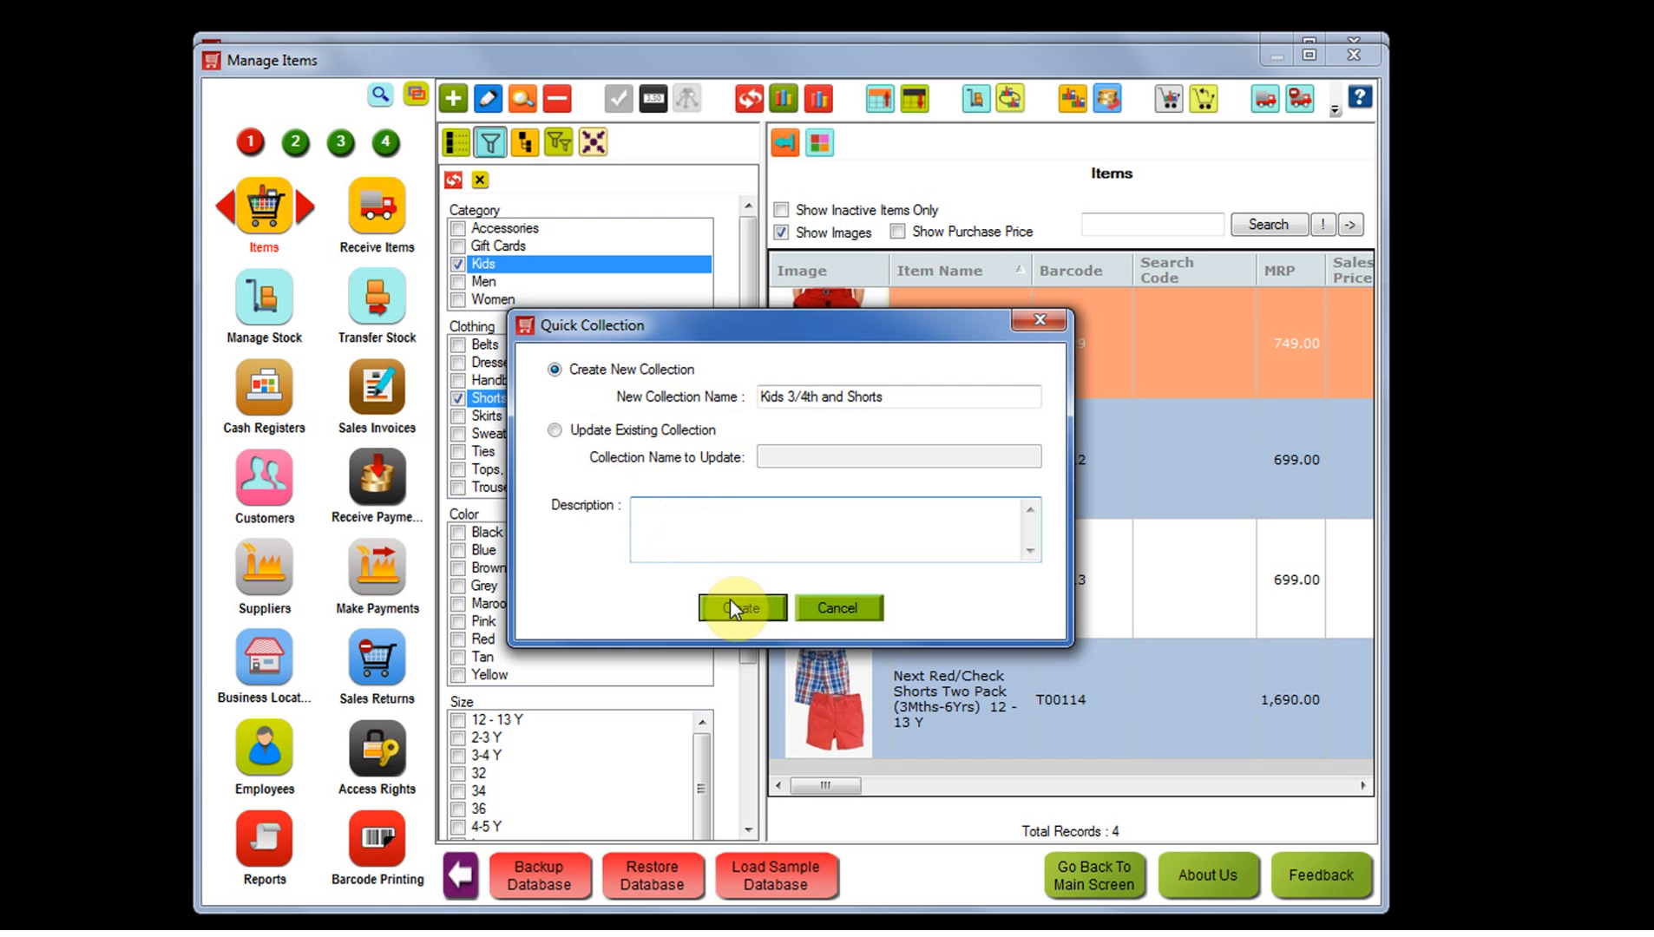
left_click(741, 608)
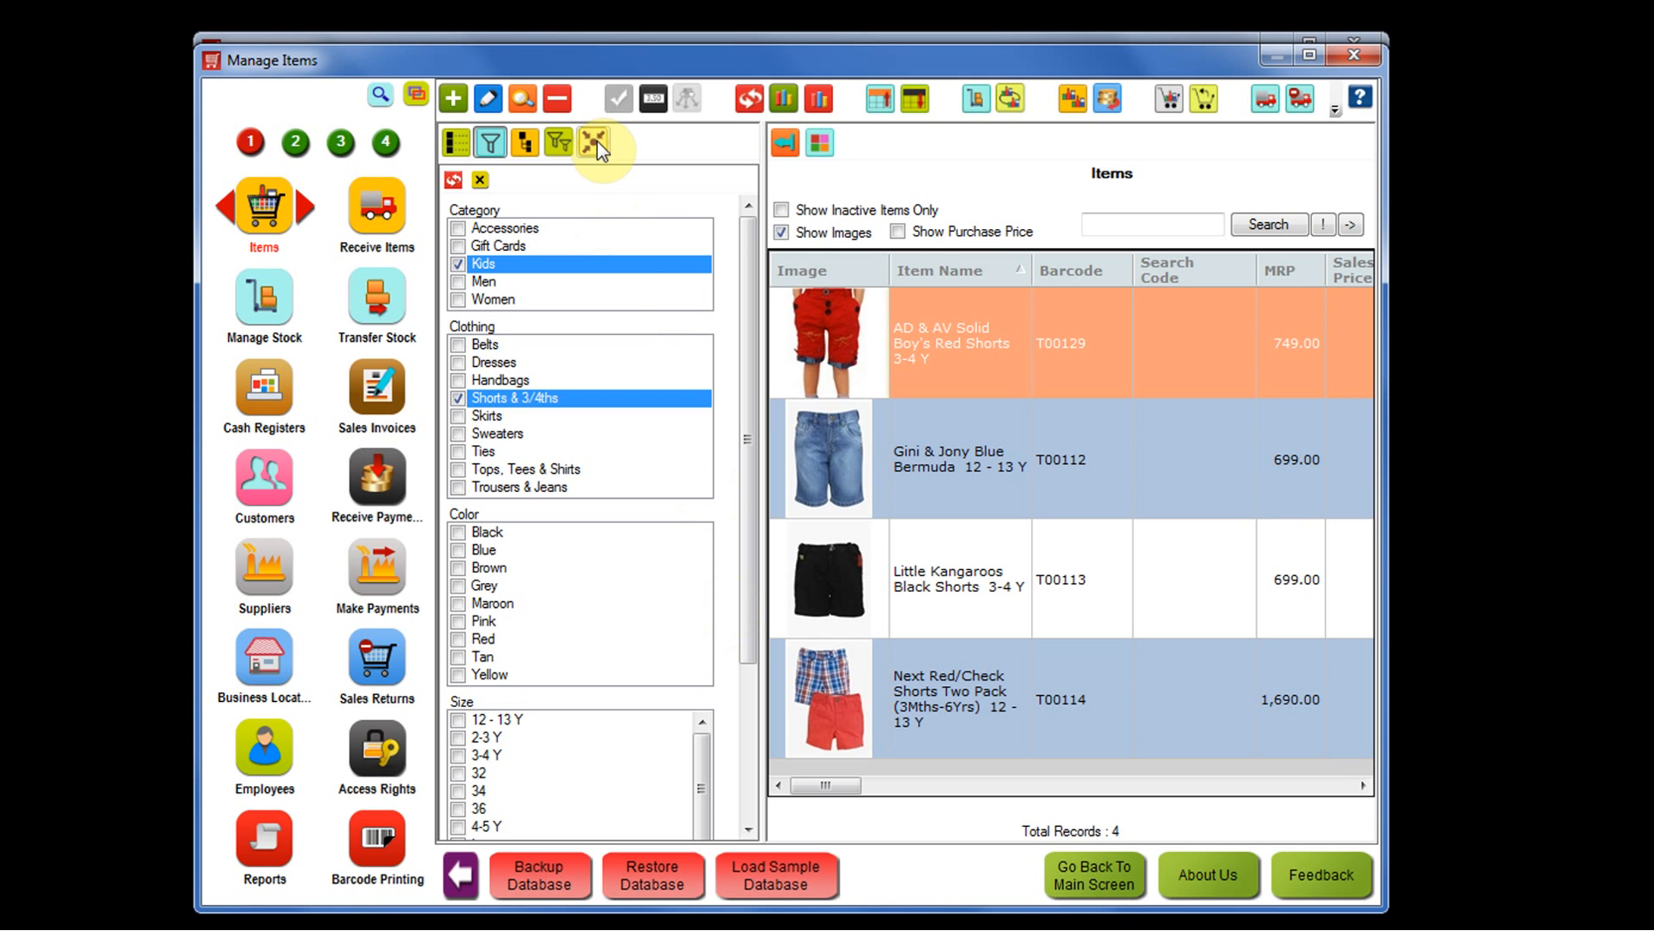
View 'Kids 3/4th and Shorts' in the collection list, then return to cleared filters
left_click(594, 140)
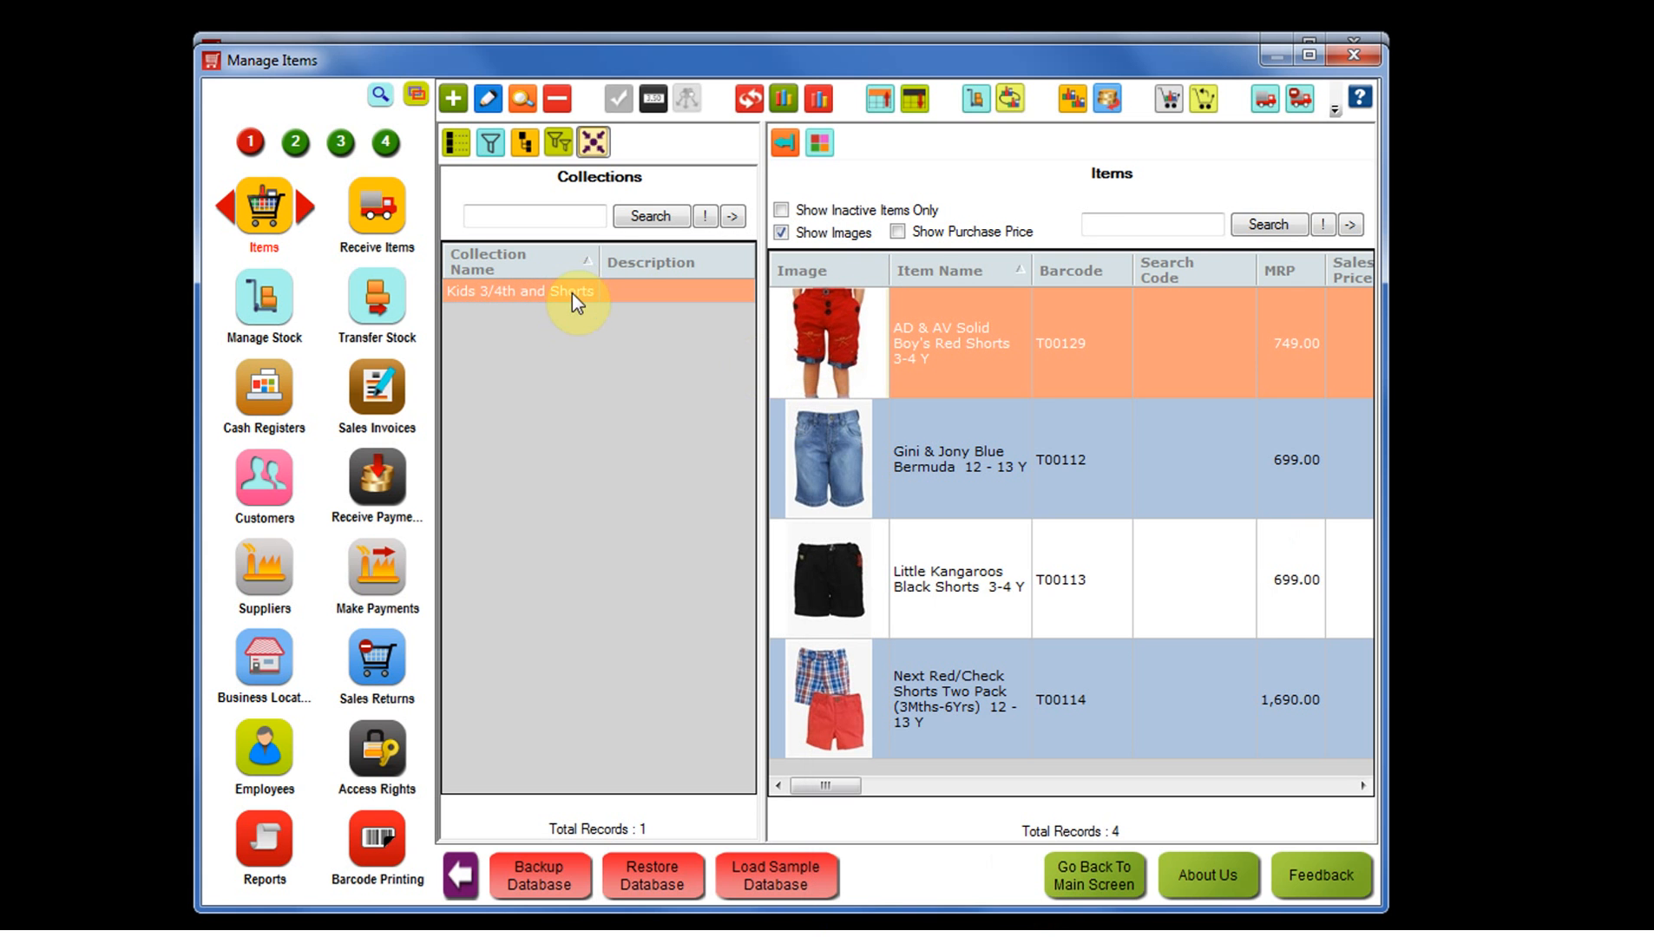
left_click(489, 140)
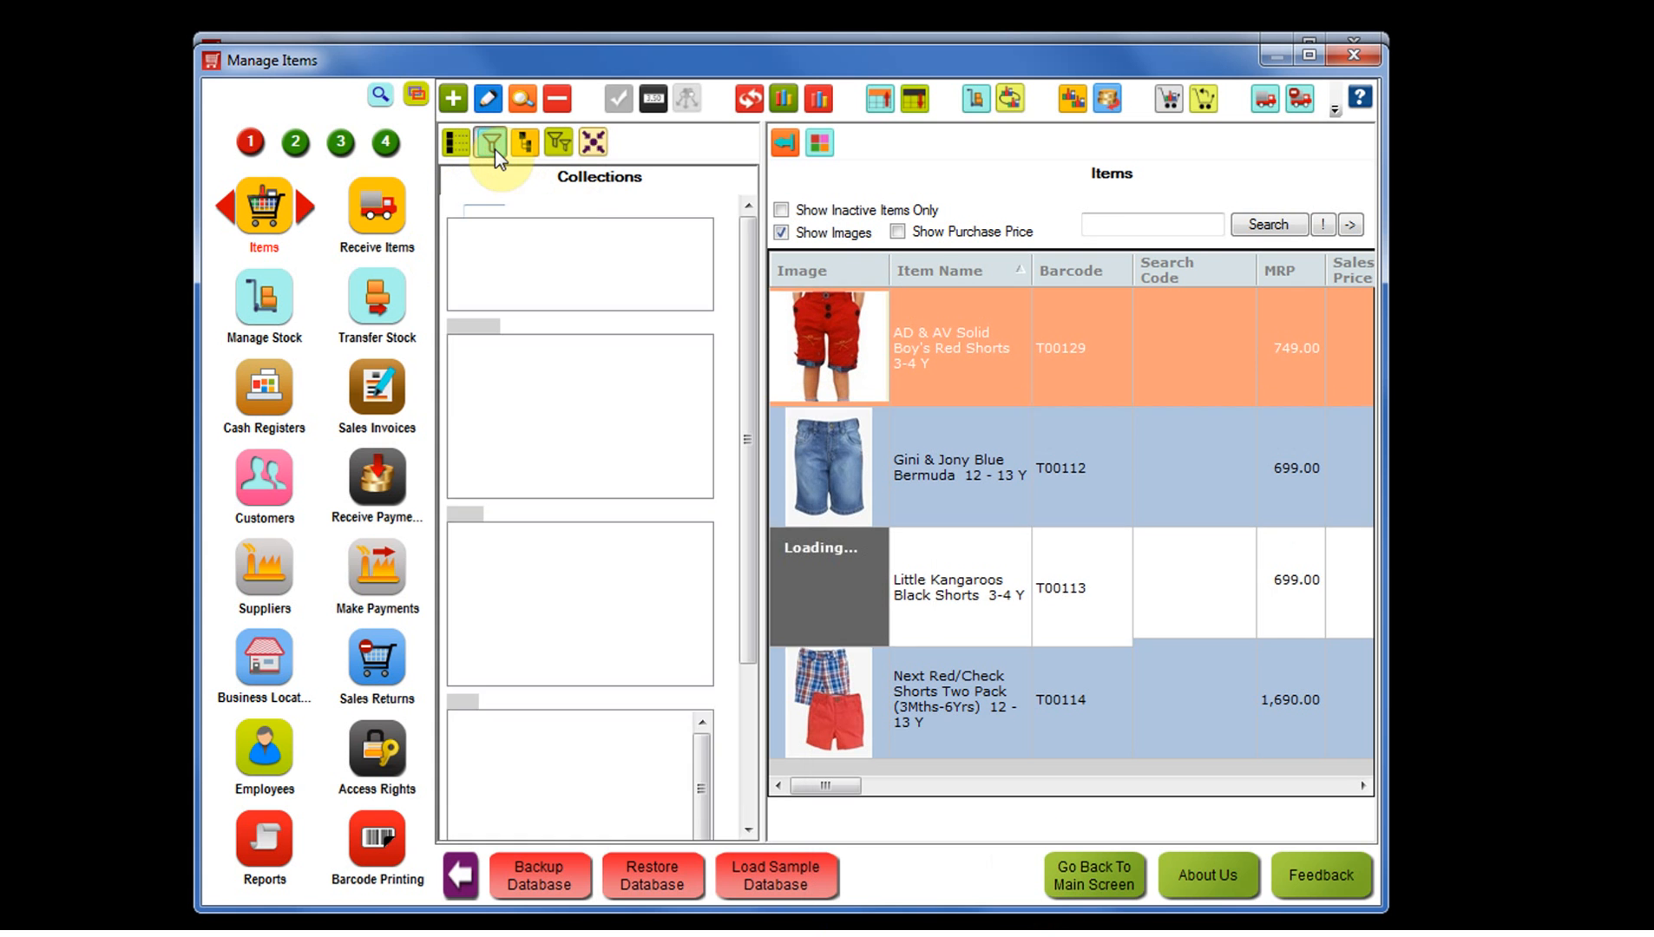
left_click(488, 140)
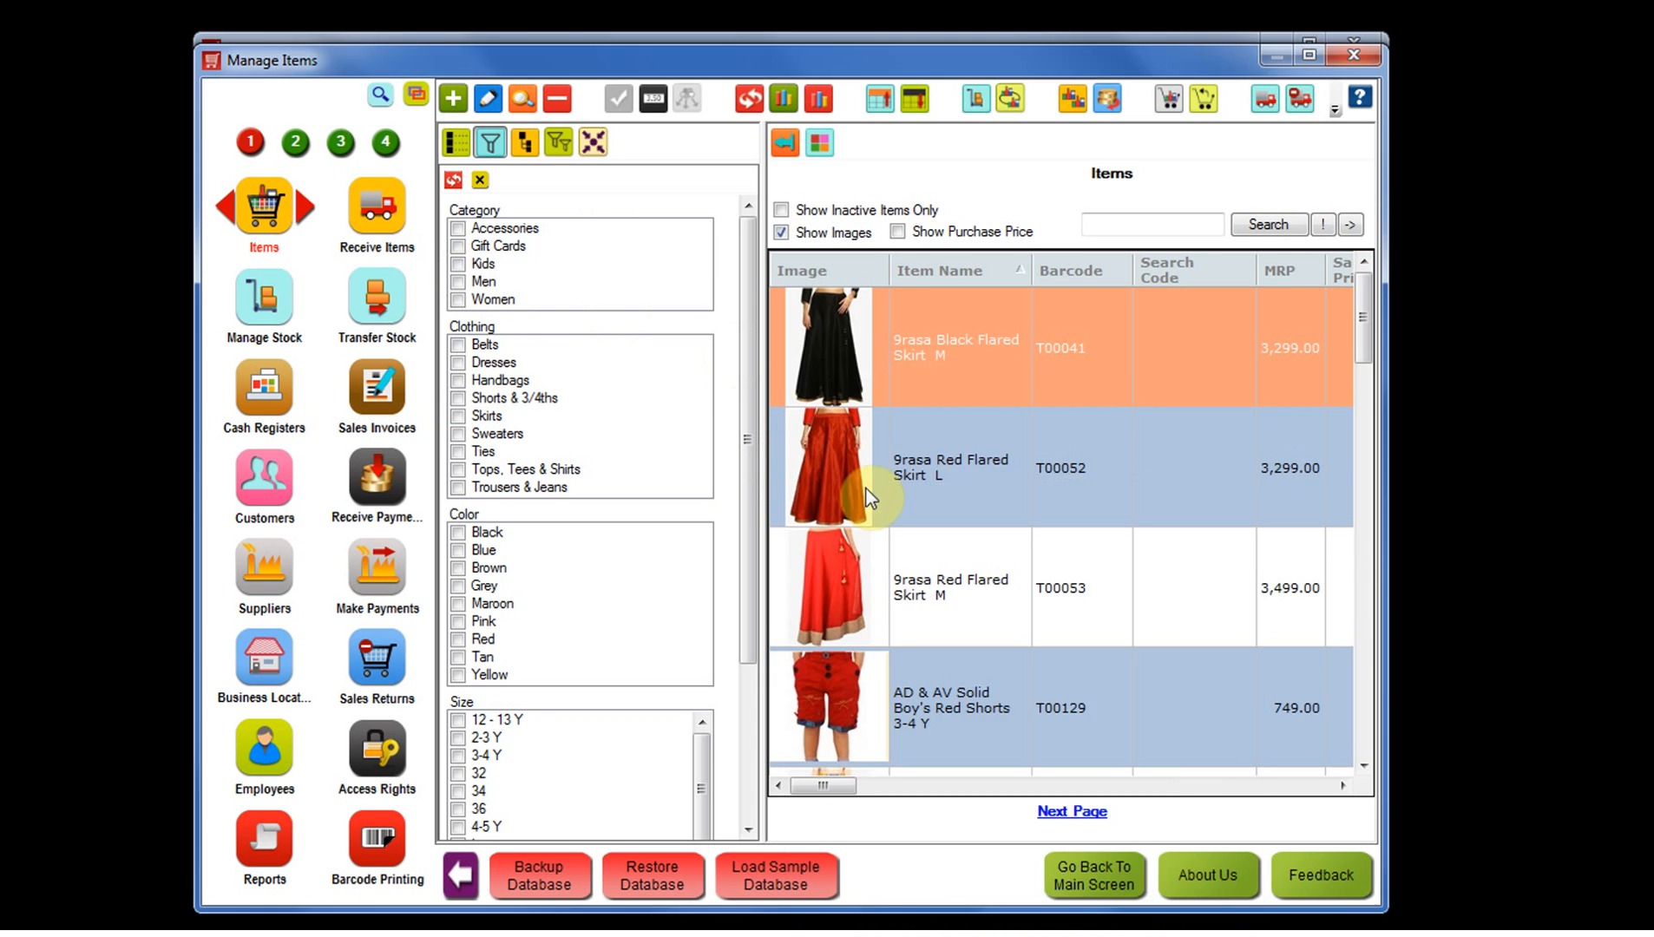
Filter items to Kids category in Black colour, leaving six records
left_click(456, 262)
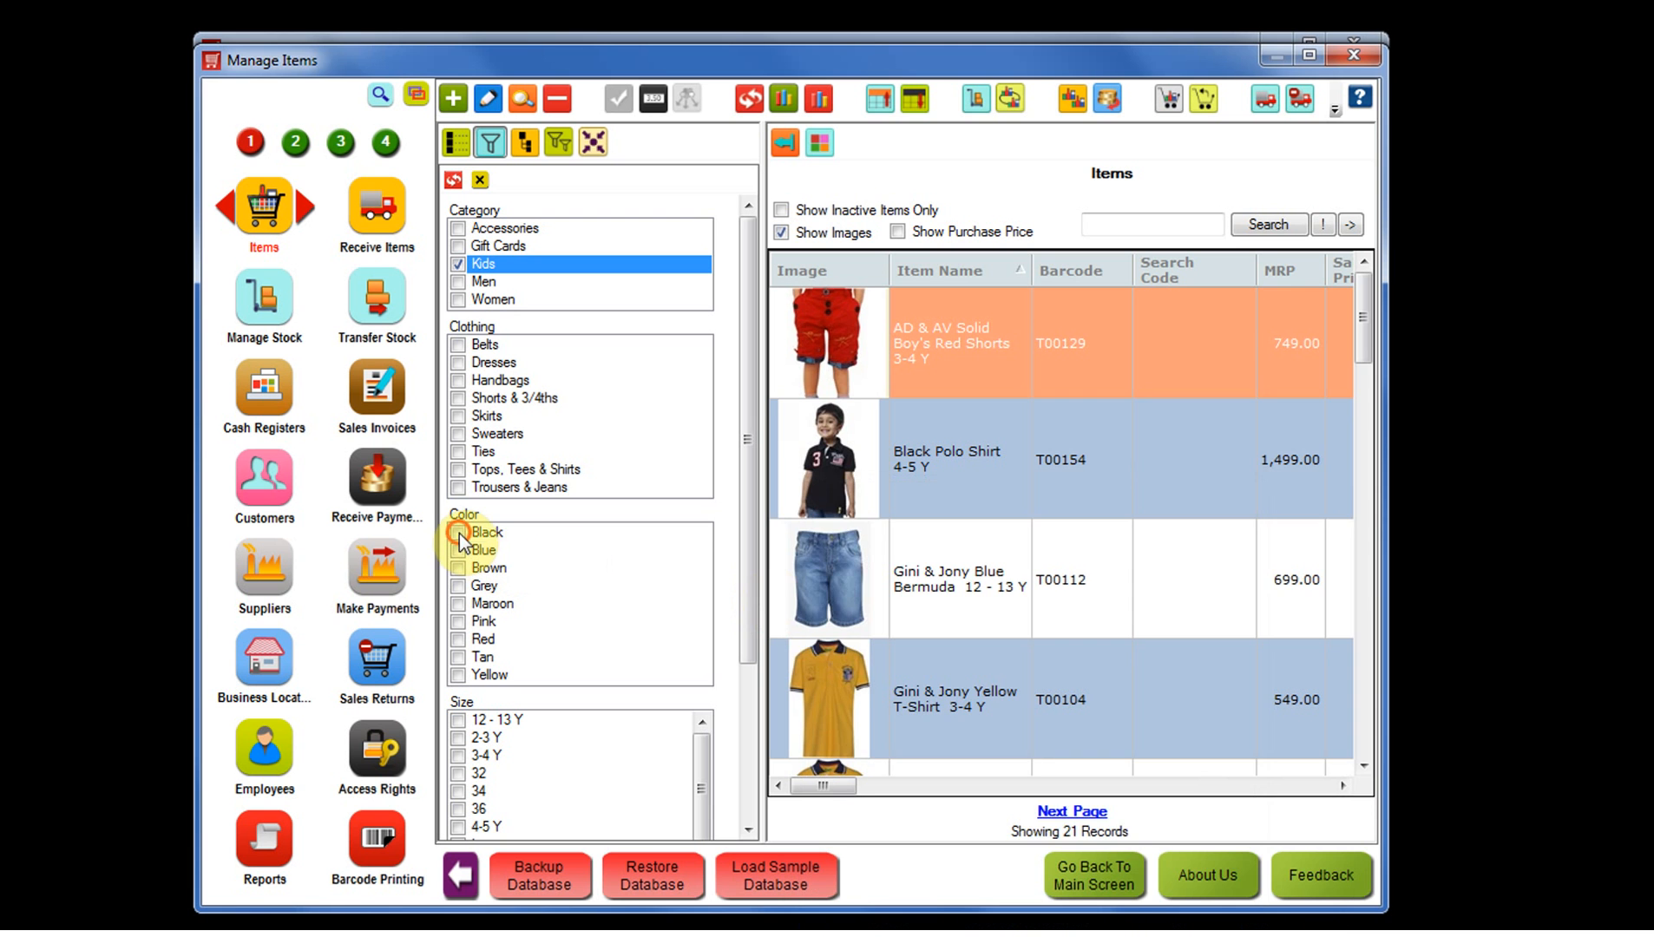
left_click(456, 531)
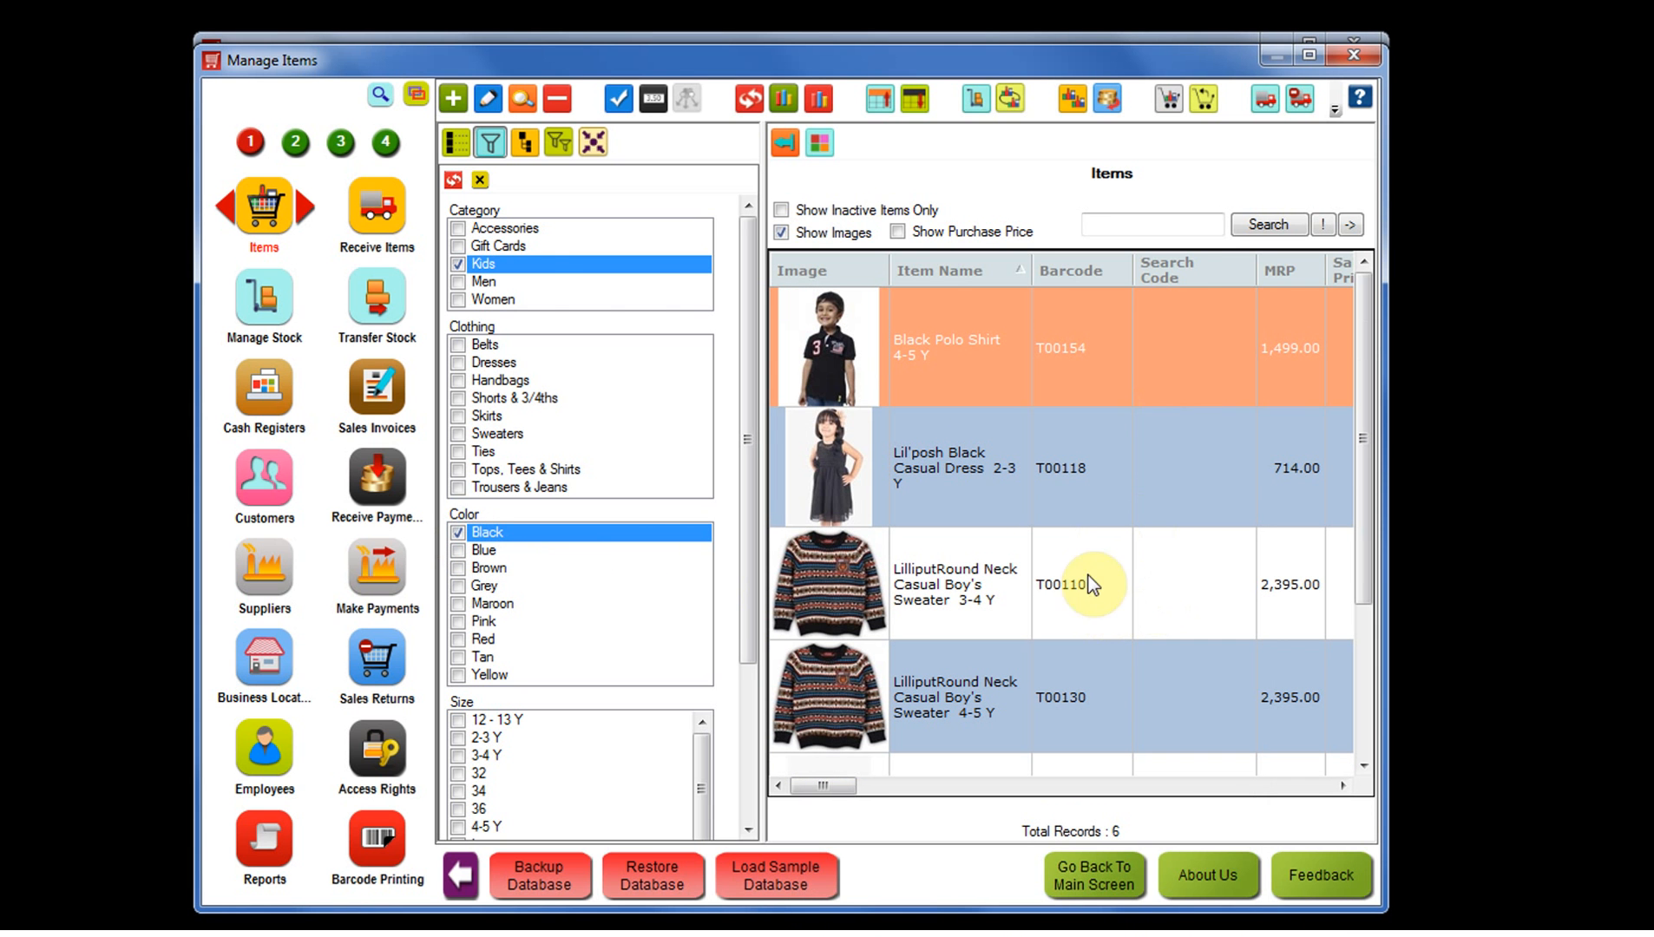
mouse_move(553, 267)
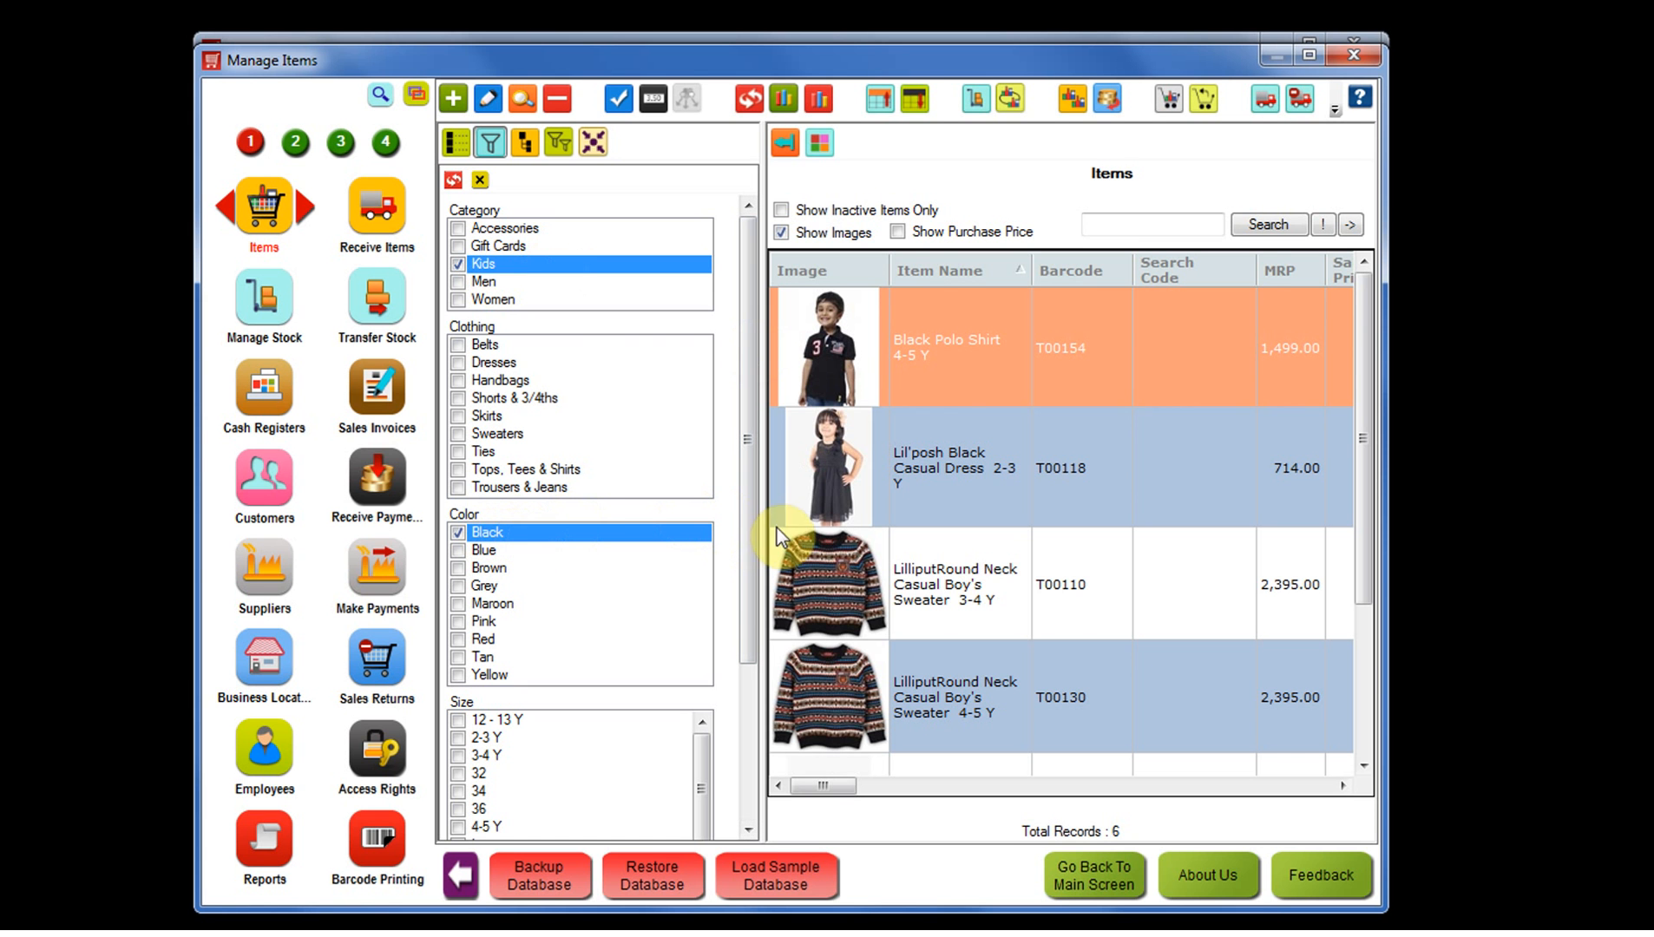
mouse_move(942, 473)
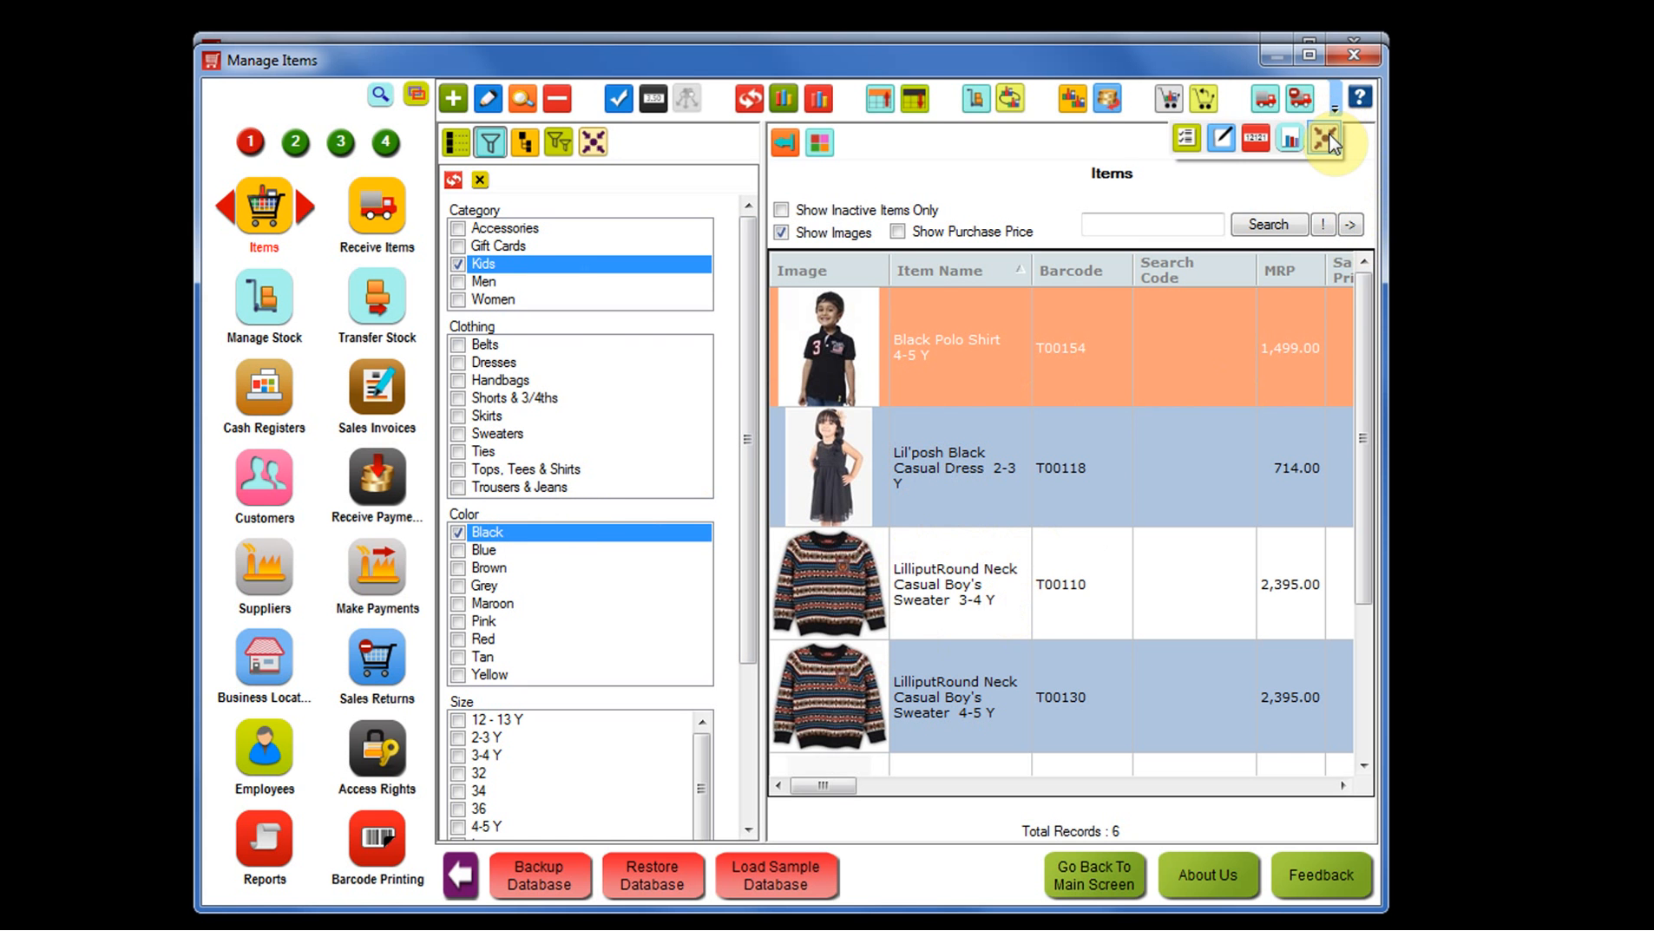
Create a Quick Collection named 'Kids Item Black Color' from the six filtered items
left_click(1326, 139)
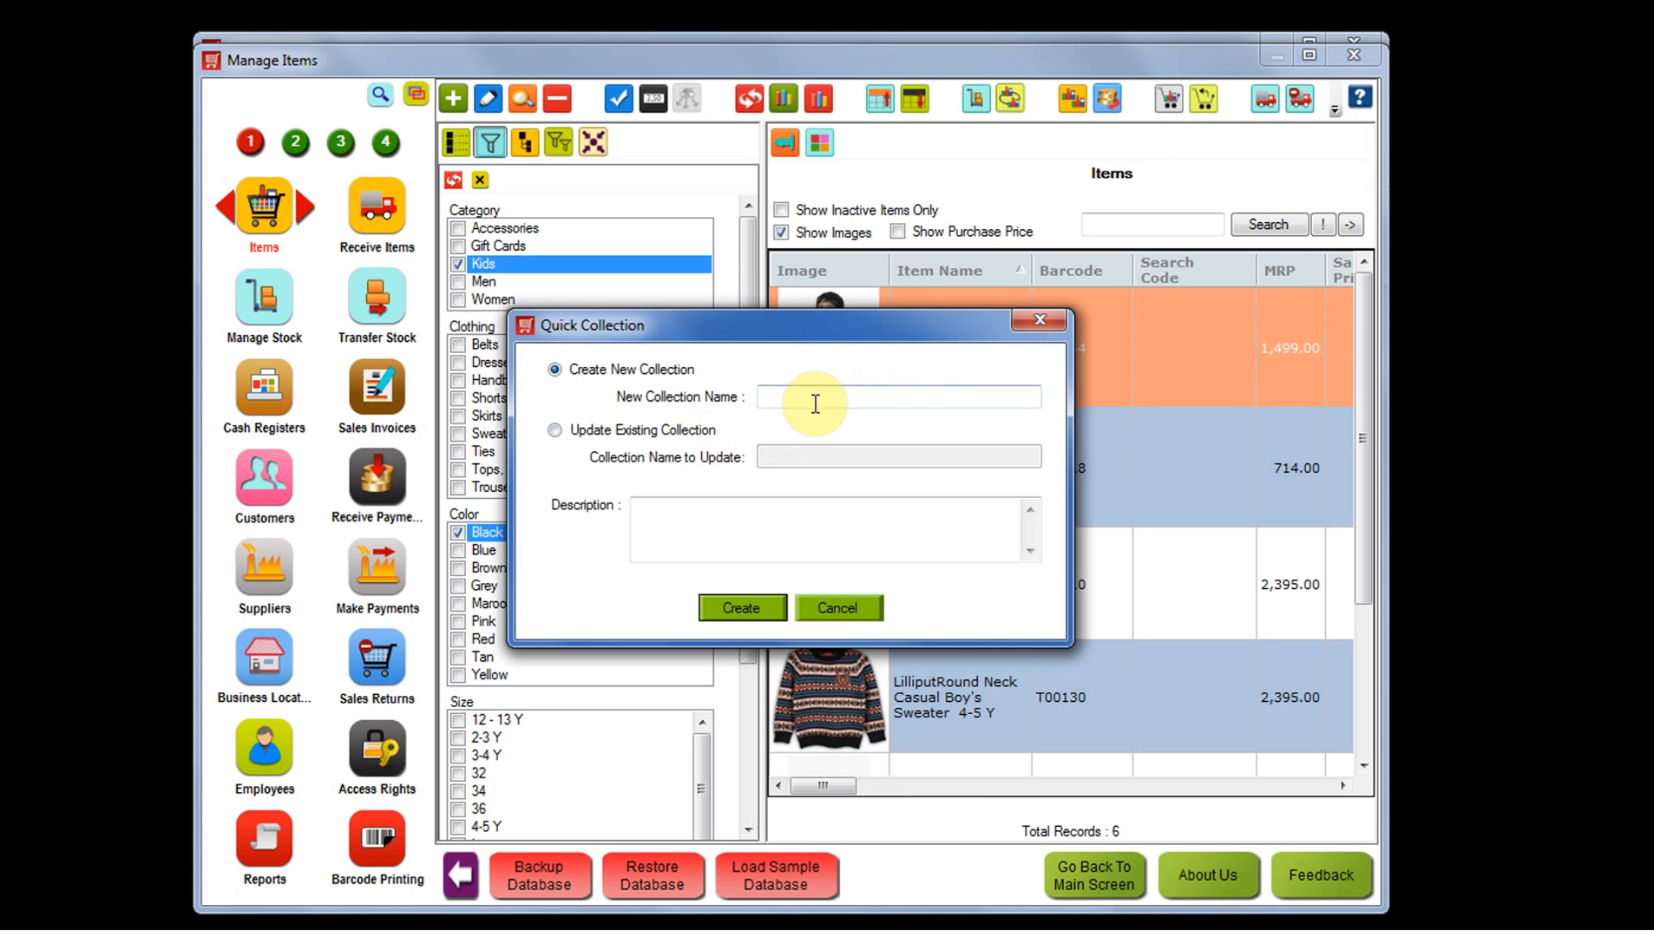
type("Kids Item Black Color")
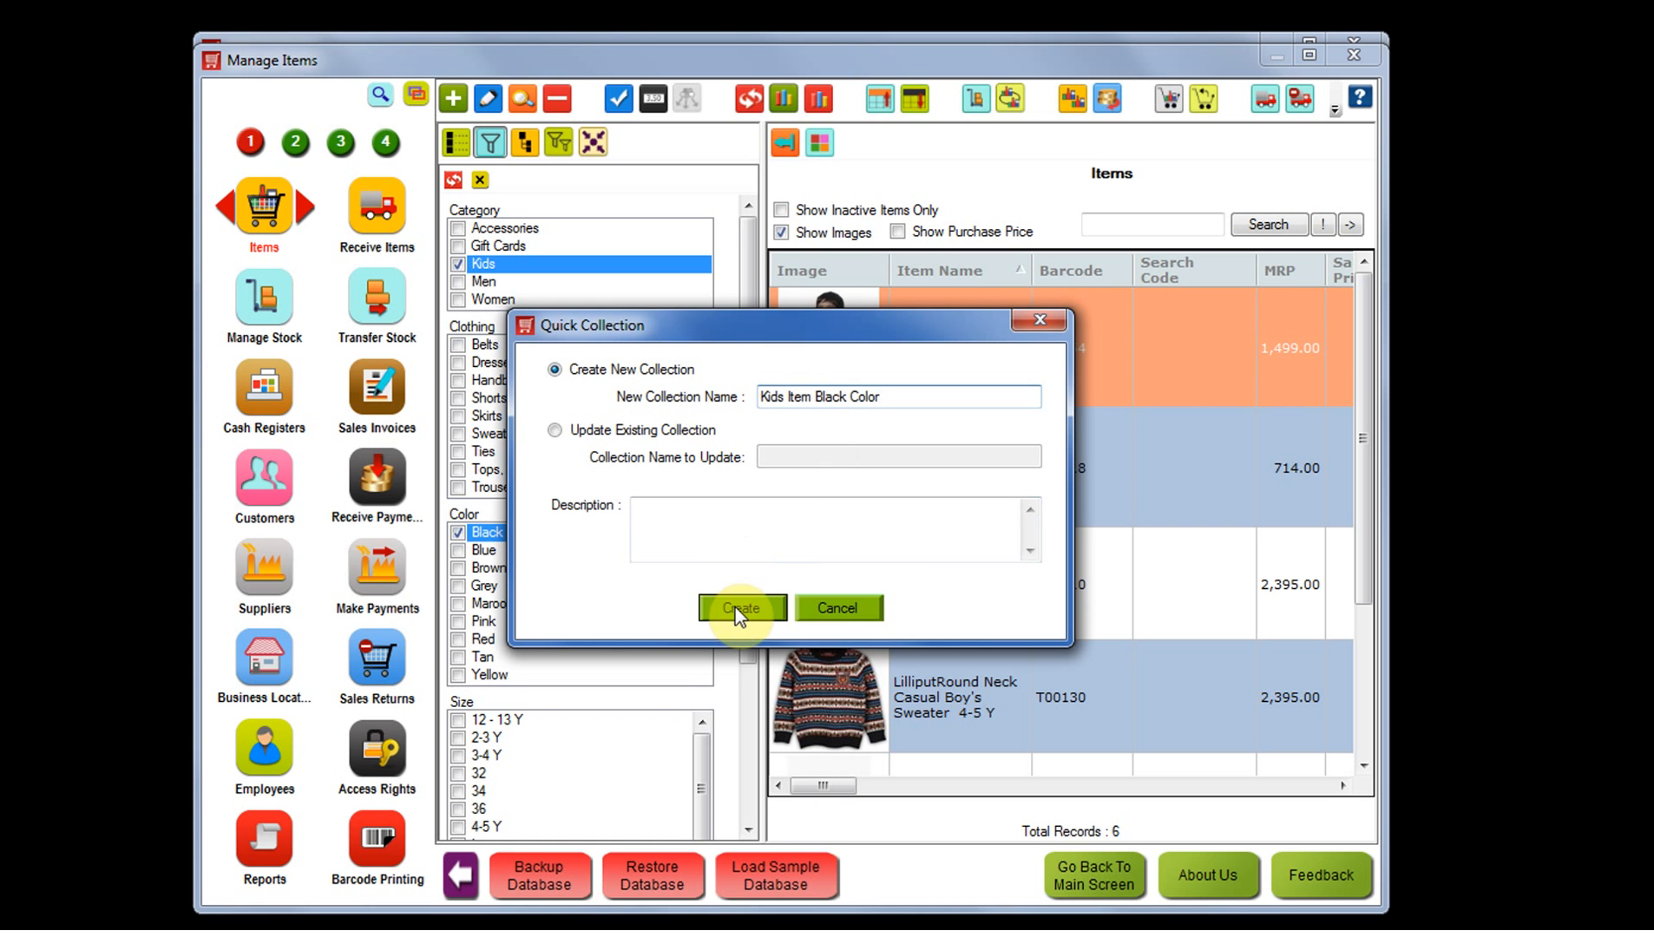
left_click(741, 607)
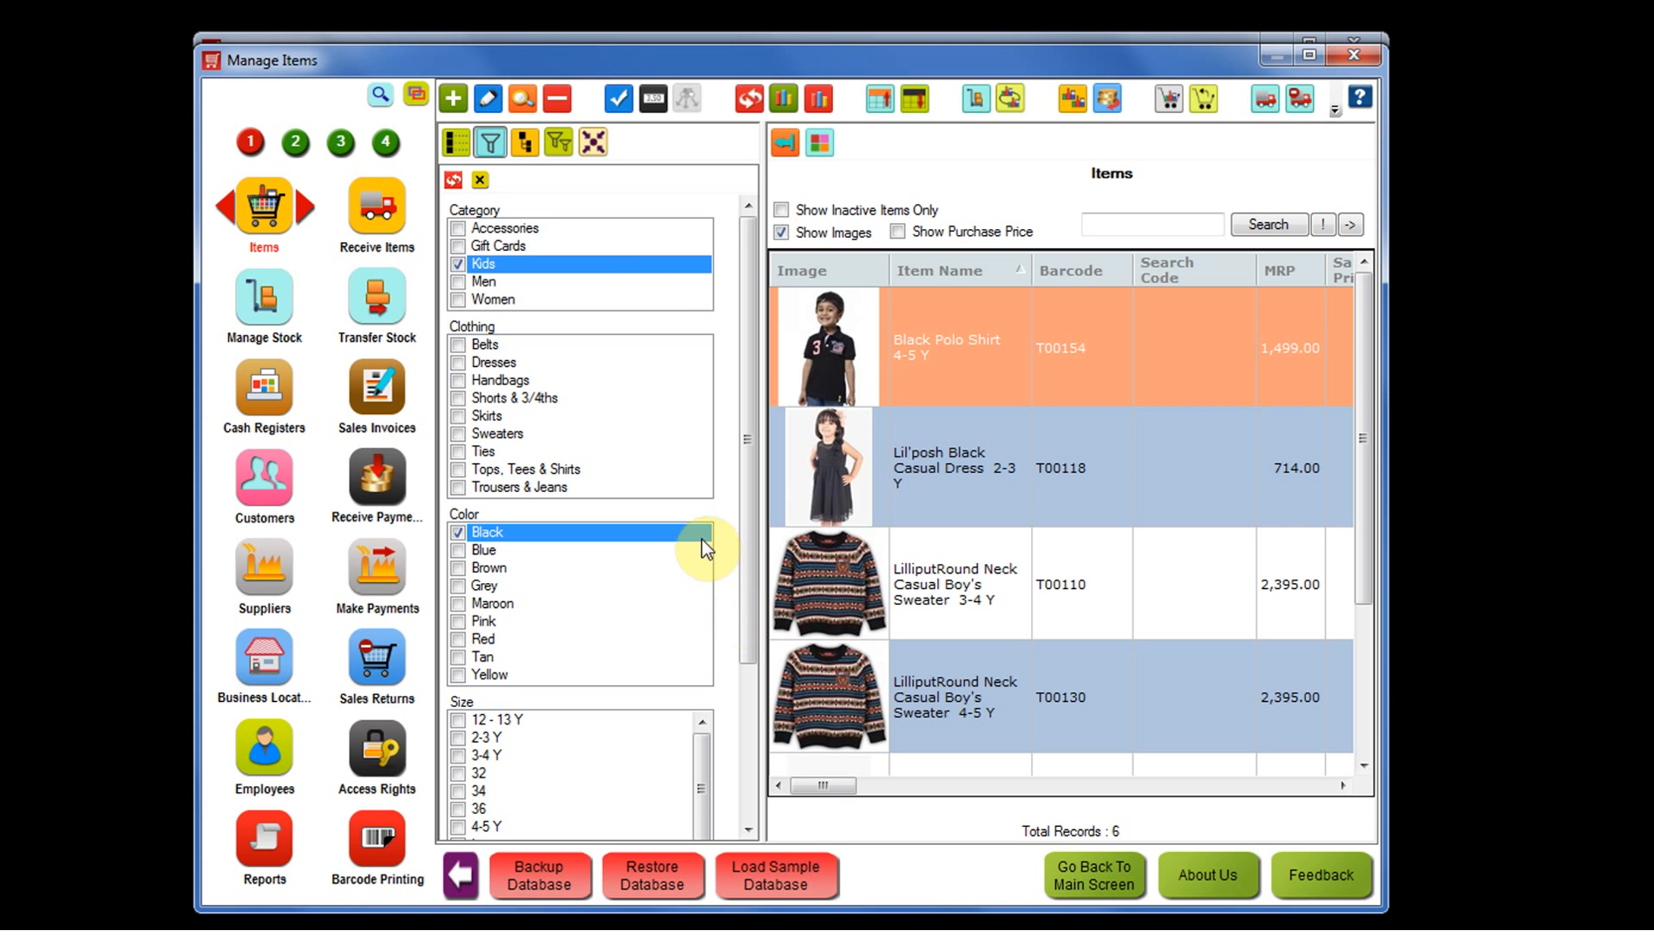
left_click(594, 140)
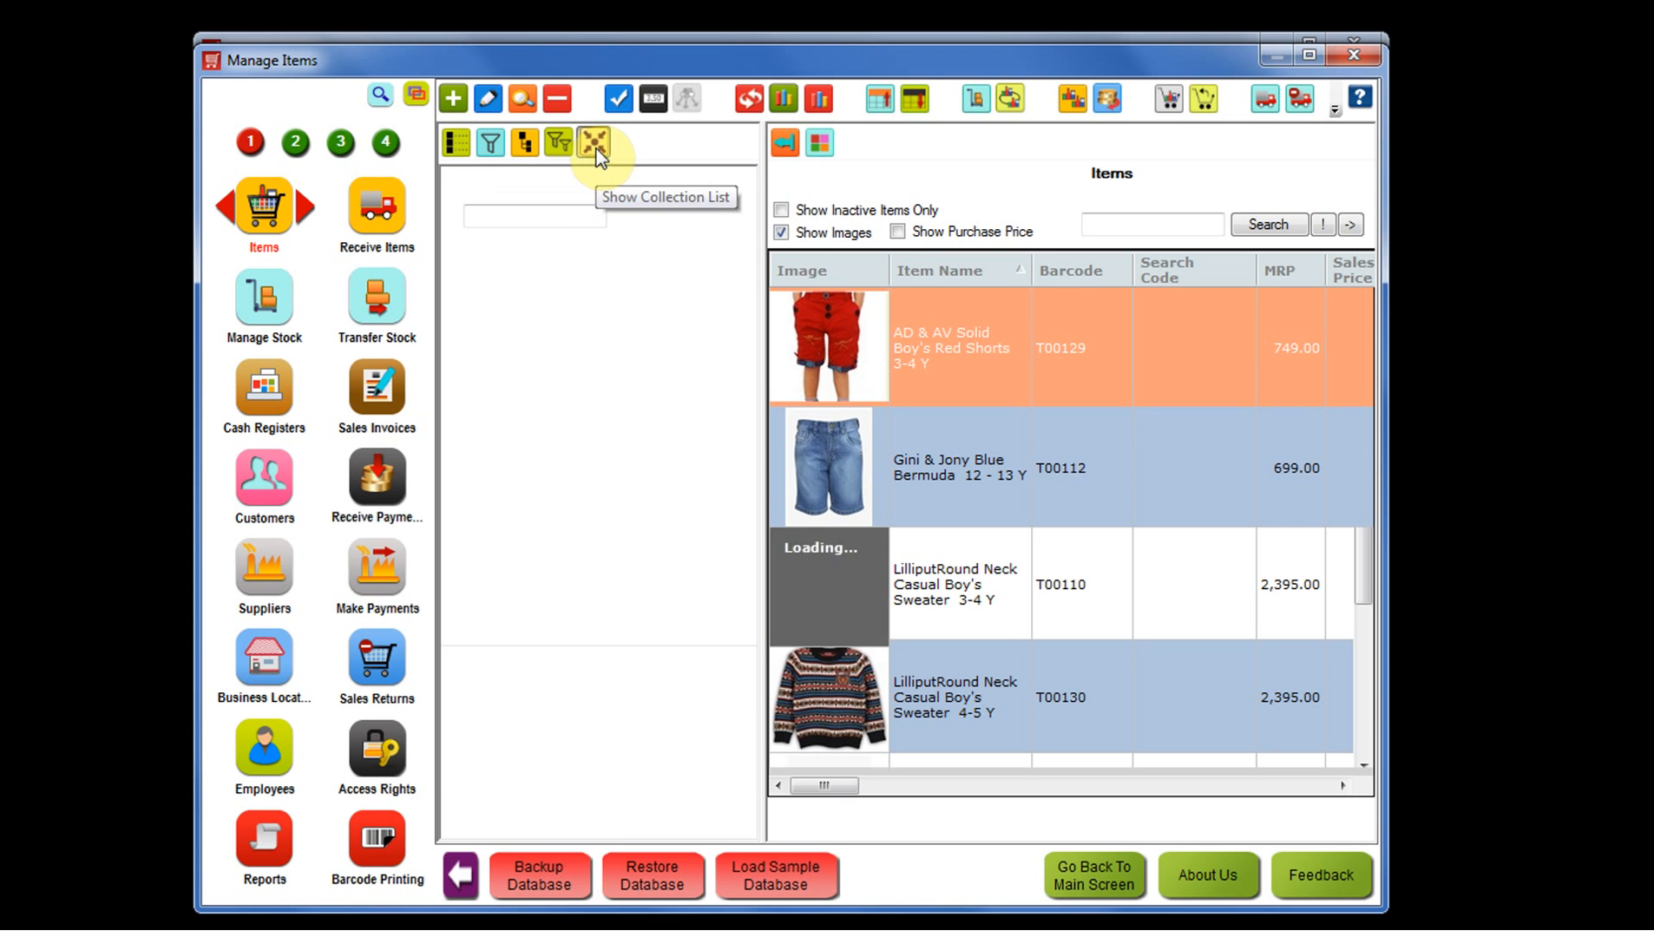
Show both collections in the list and display the six items in 'Kids Item Black Color'
left_click(593, 141)
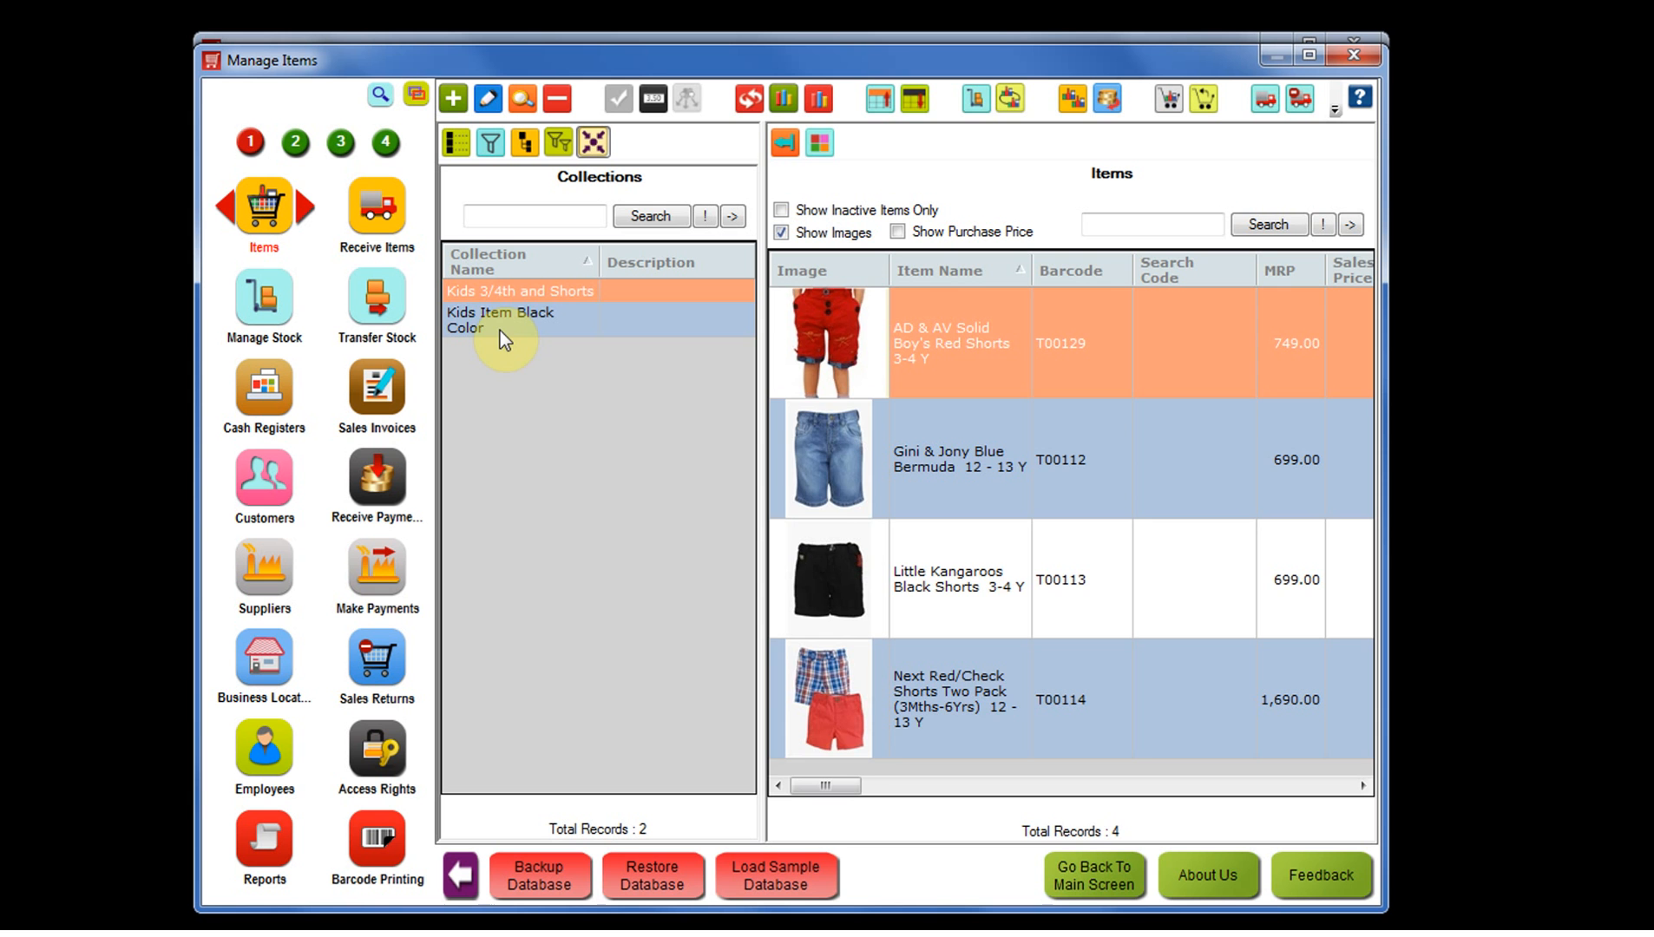
left_click(500, 319)
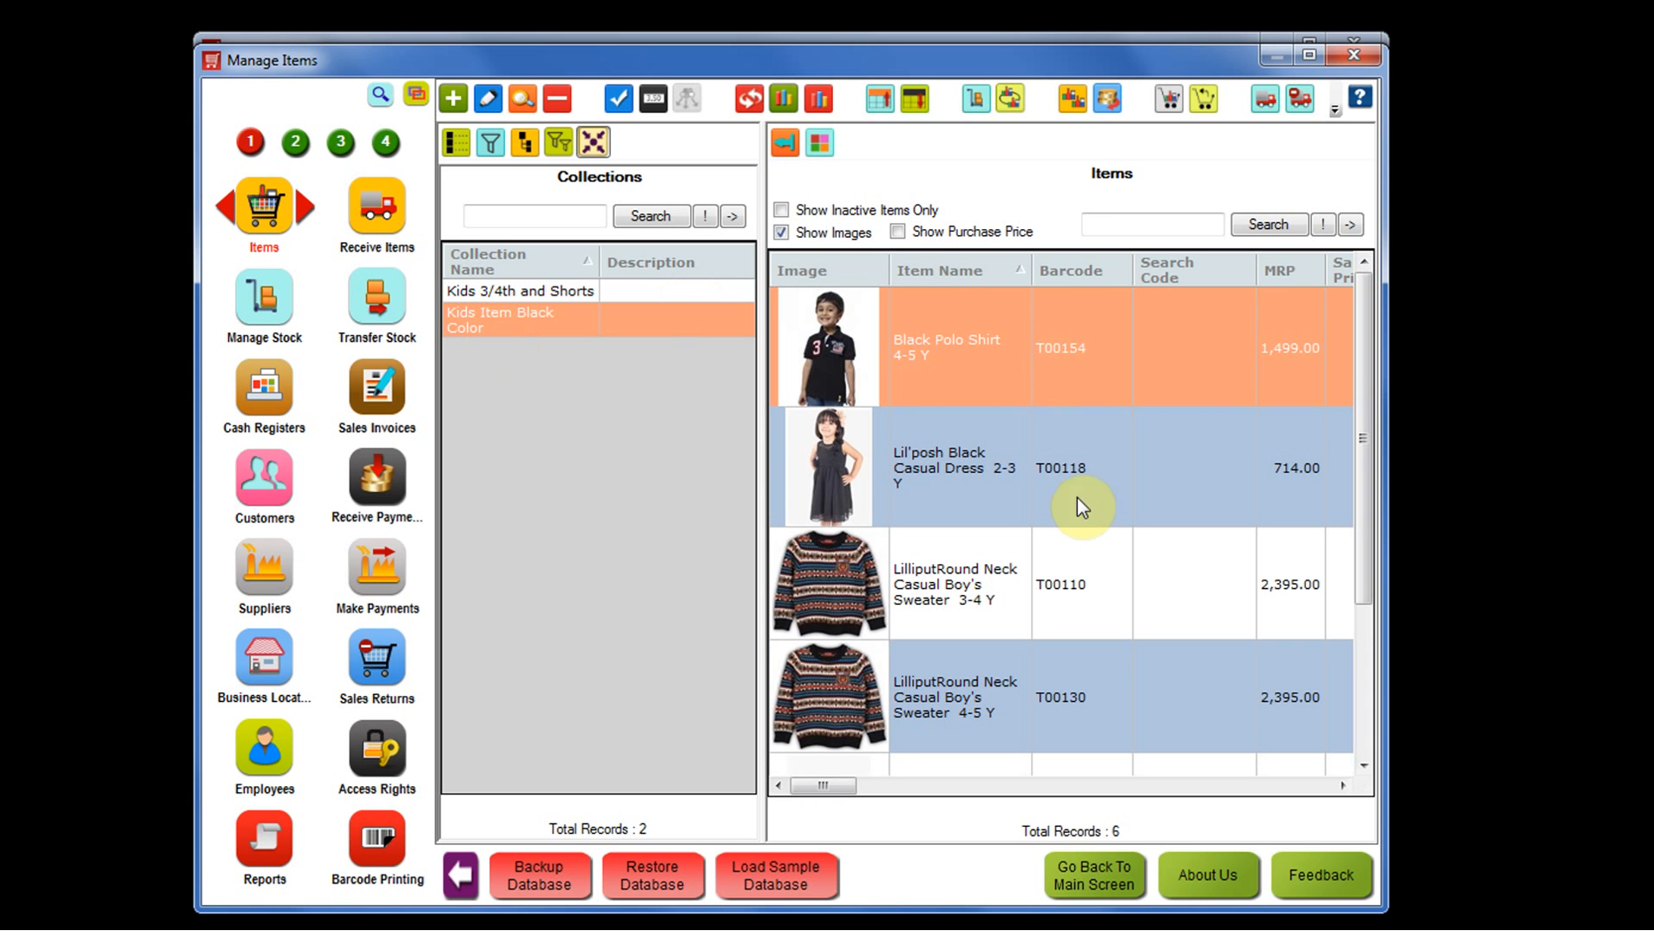
mouse_move(1279, 364)
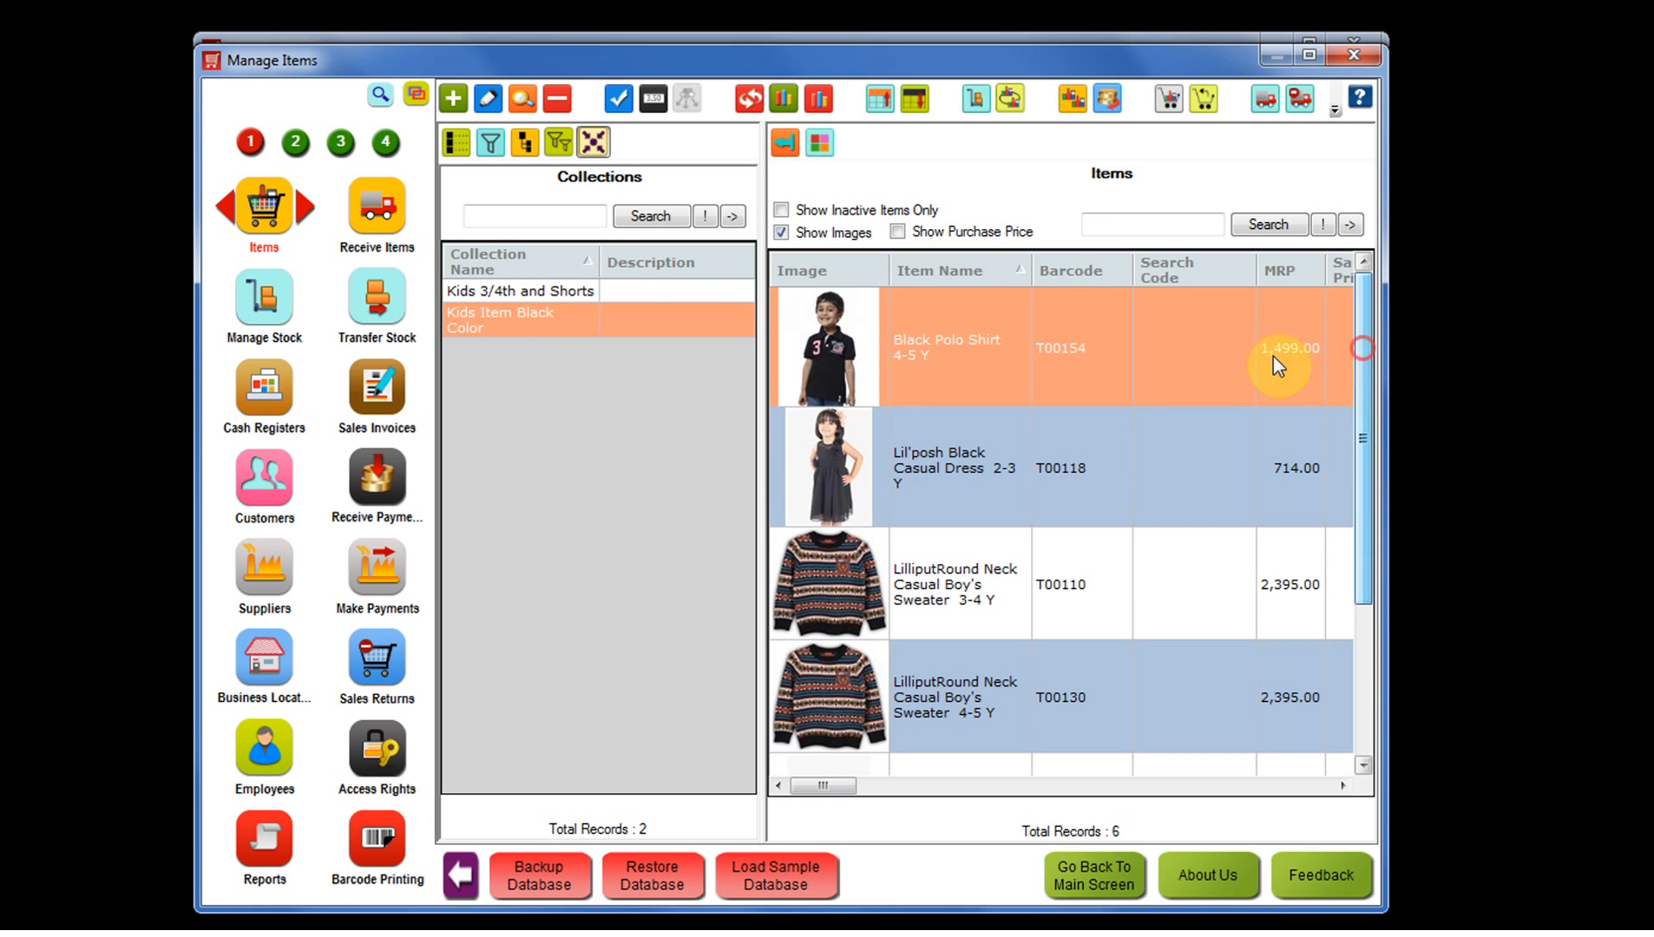